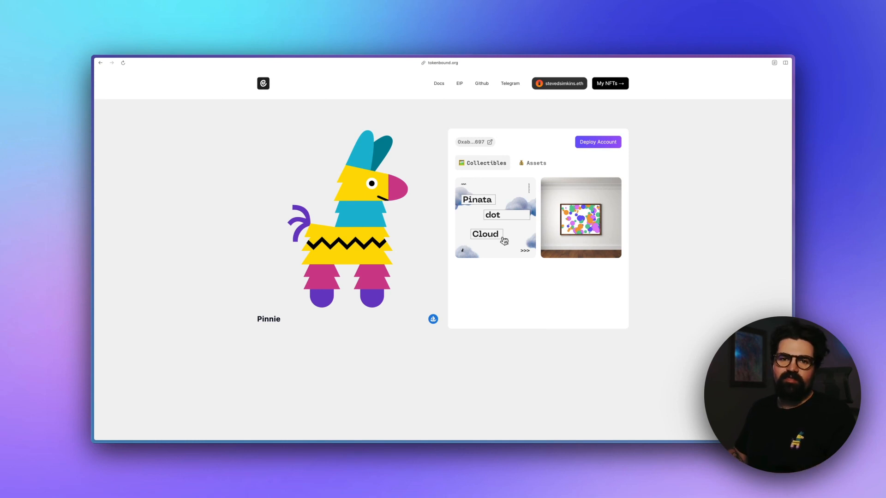
pyautogui.moveTo(474, 248)
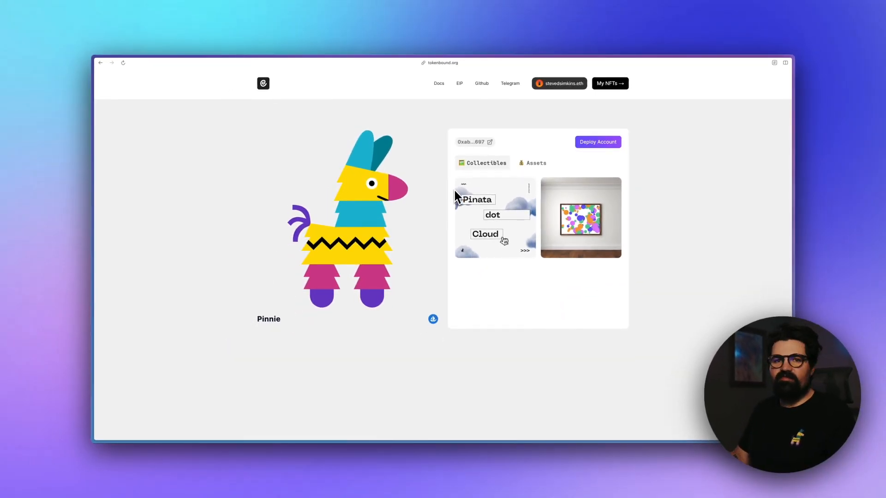
pyautogui.moveTo(472, 237)
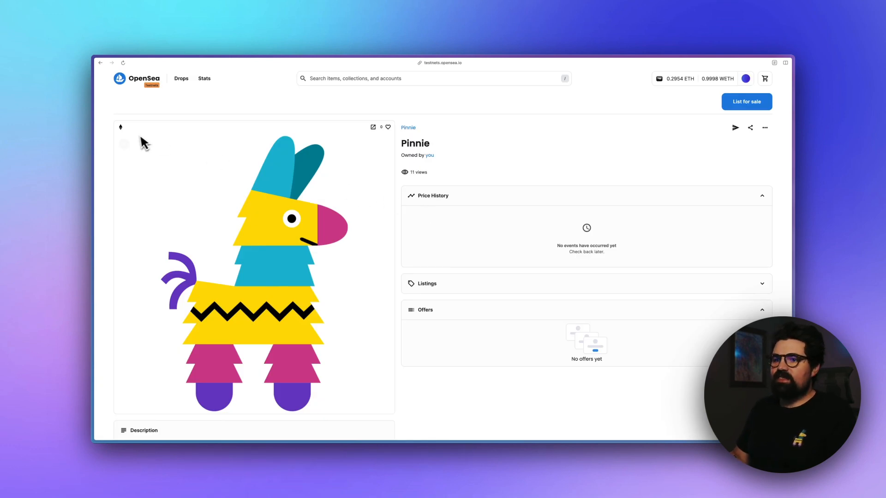
pyautogui.moveTo(130, 153)
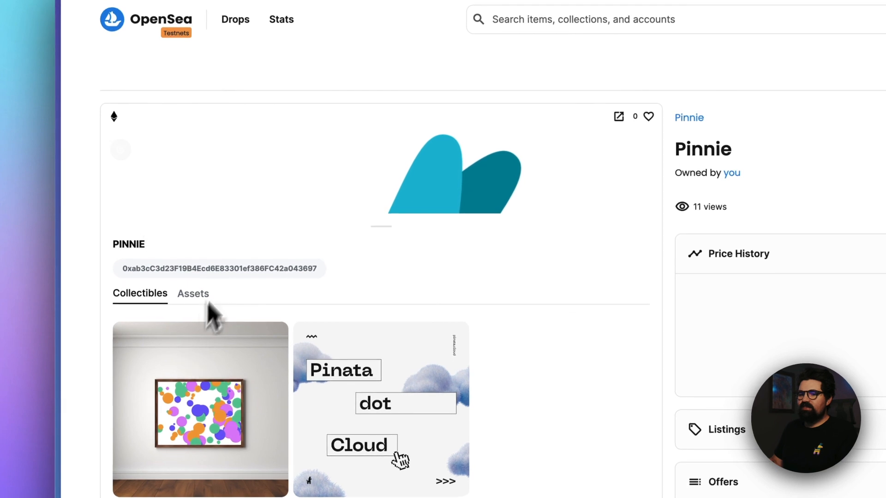
pyautogui.moveTo(220, 313)
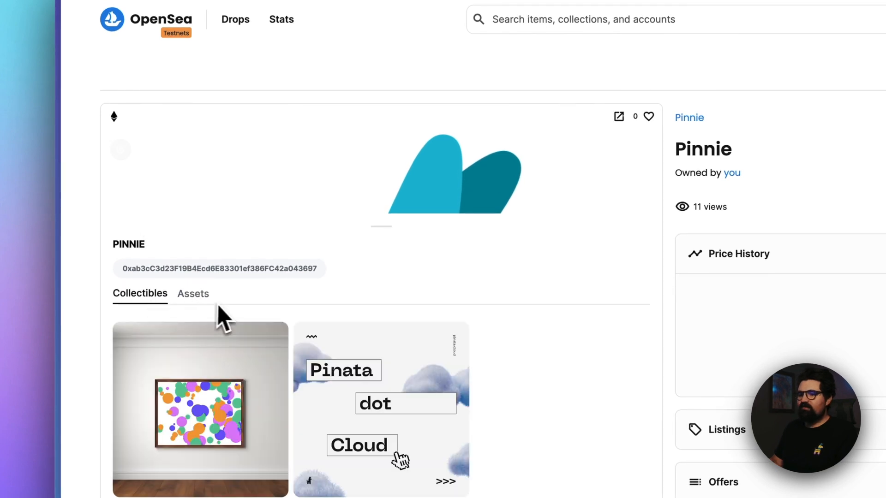
pyautogui.moveTo(122, 179)
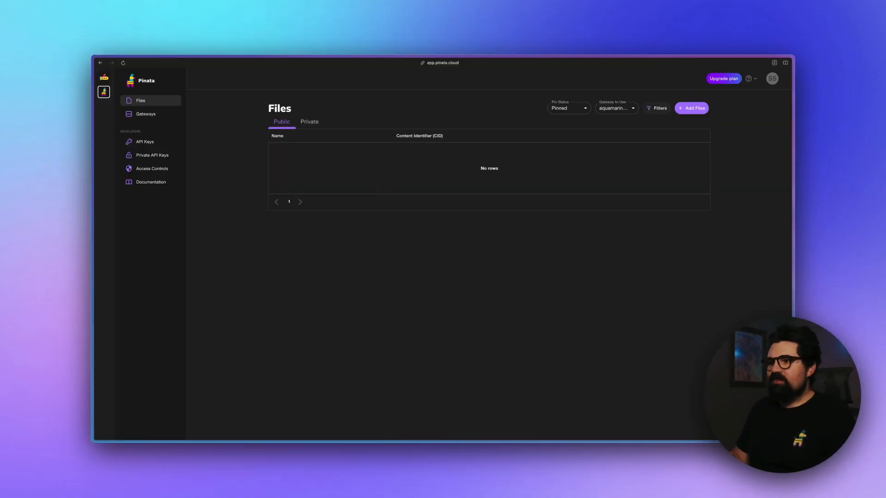
# Upload pinnie.png to Pinata and copy its CID
pyautogui.click(691, 108)
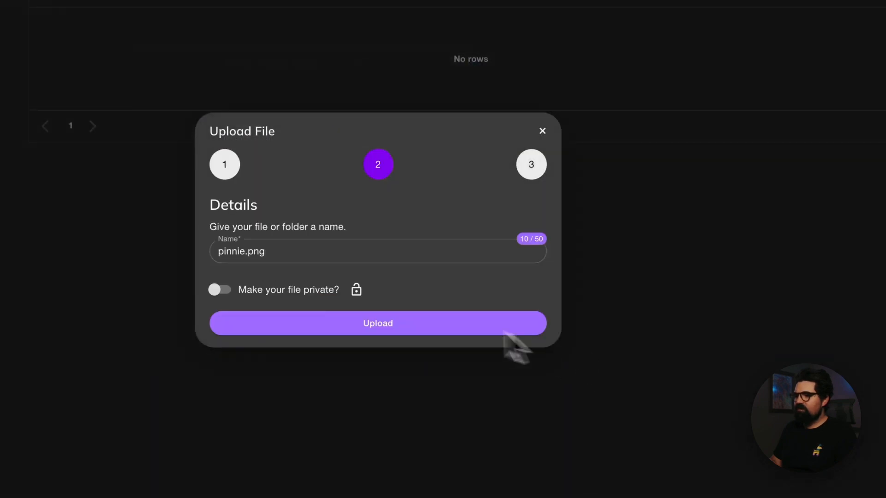
pyautogui.click(377, 323)
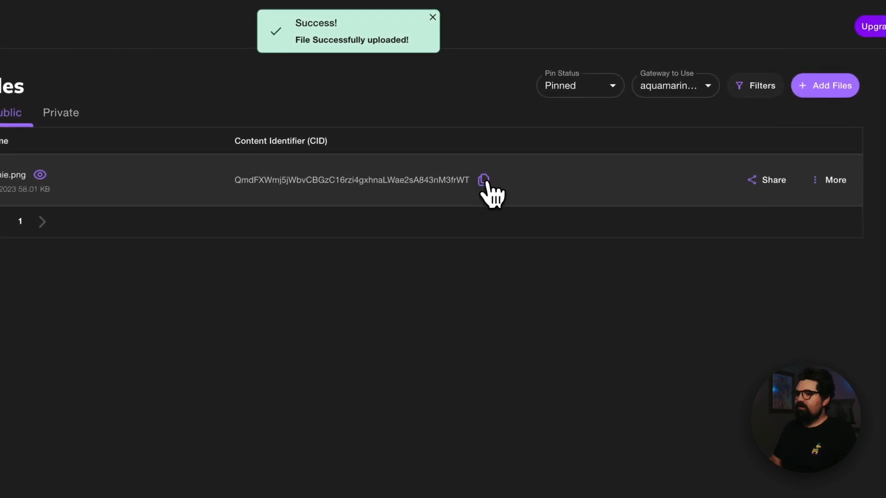
pyautogui.click(481, 179)
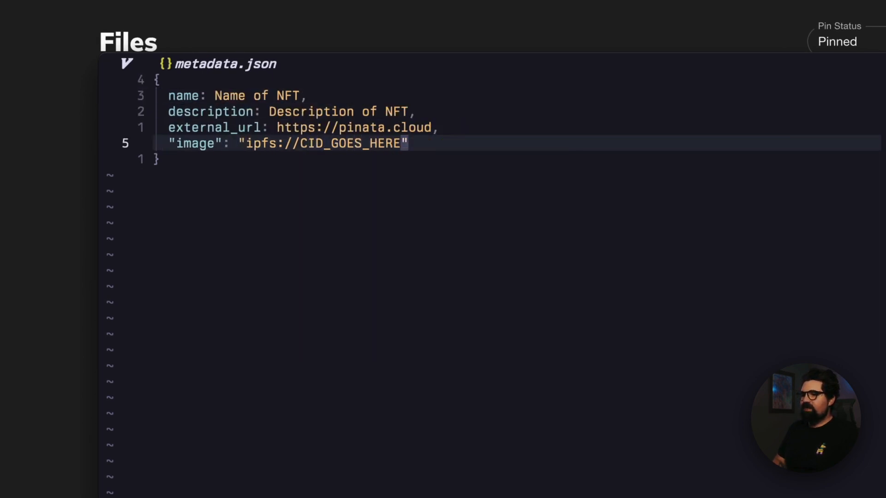
# Put the copied CID in metadata.json's image, name it 'Pinnie the Pinata', and begin the description
pyautogui.press('Backspace')
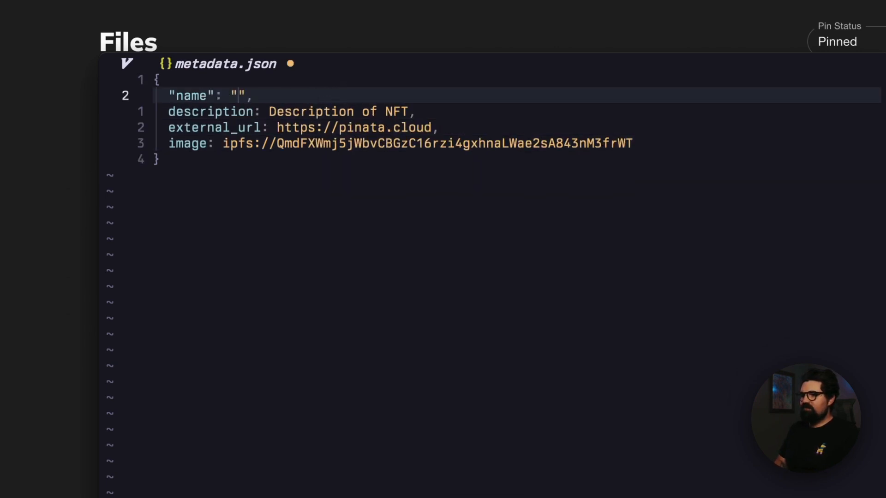
pyautogui.write('Pinnie the Pinata')
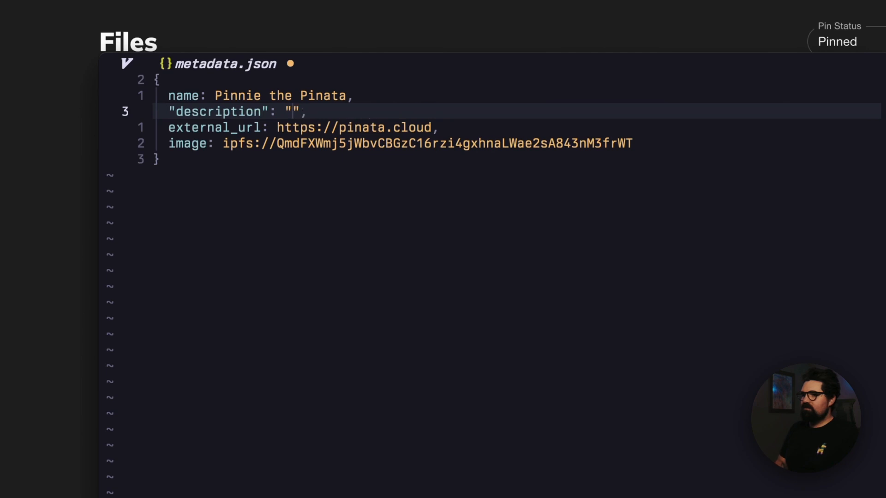
pyautogui.write('Full of')
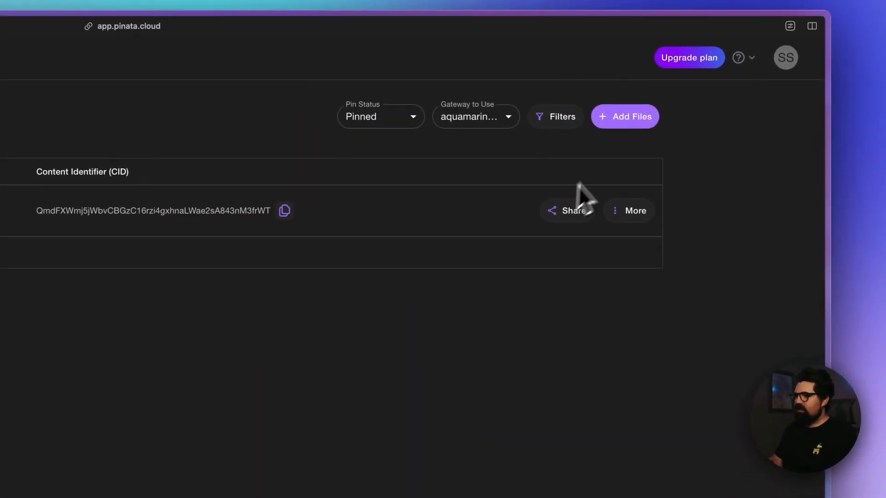
# Pick metadata.json from the NFT folder as a new Pinata upload
pyautogui.click(624, 116)
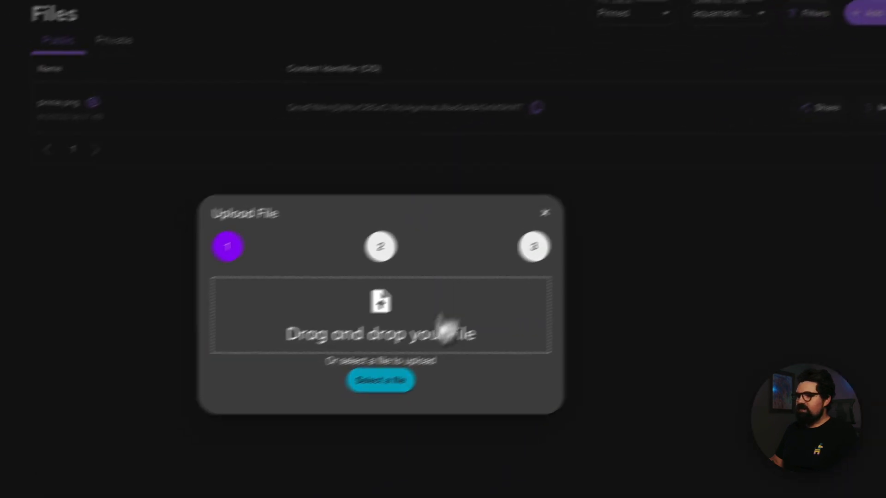
pyautogui.click(380, 380)
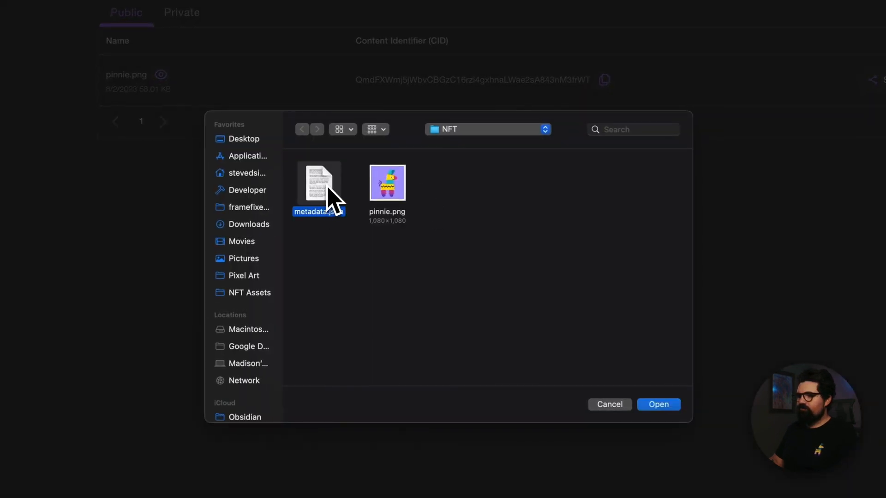
pyautogui.click(658, 405)
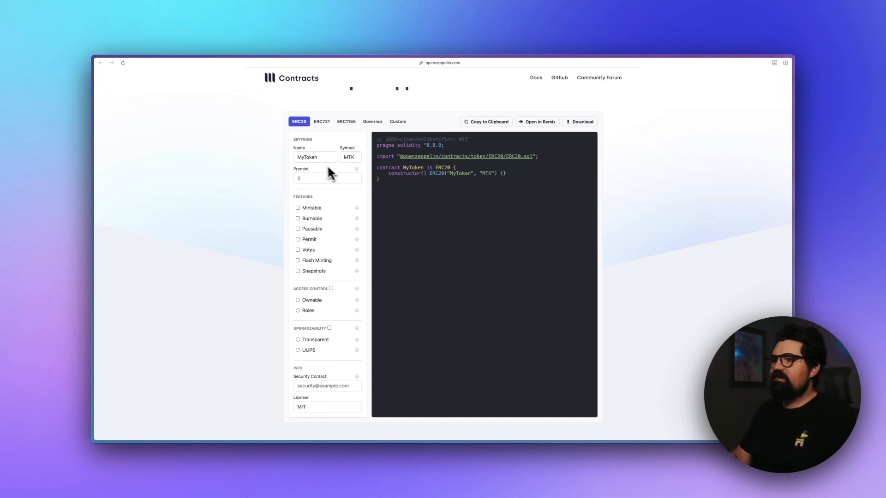
# Start an ERC721 contract named 'Pinnie the Pinata' with symbol PIN
pyautogui.click(321, 120)
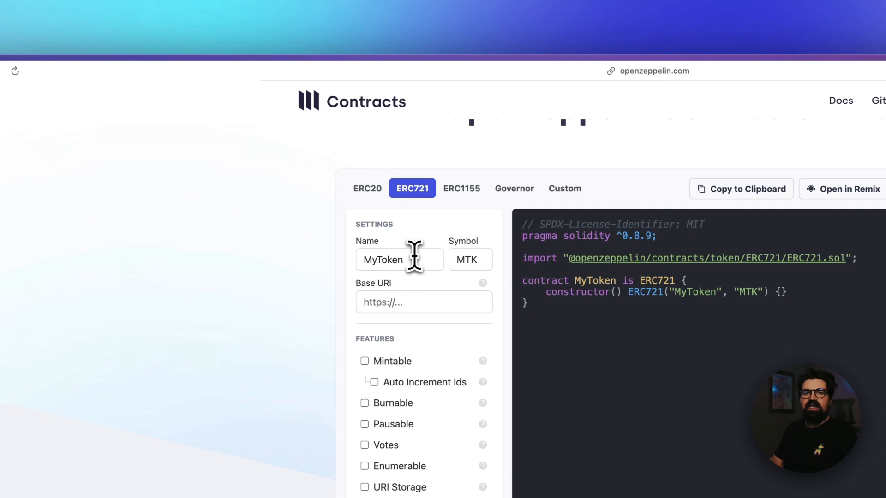
pyautogui.click(400, 259)
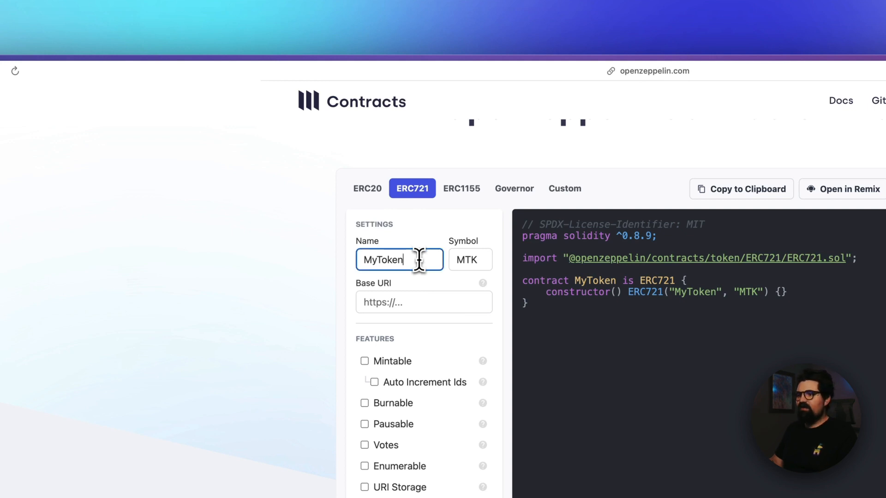
pyautogui.write('Pinnie')
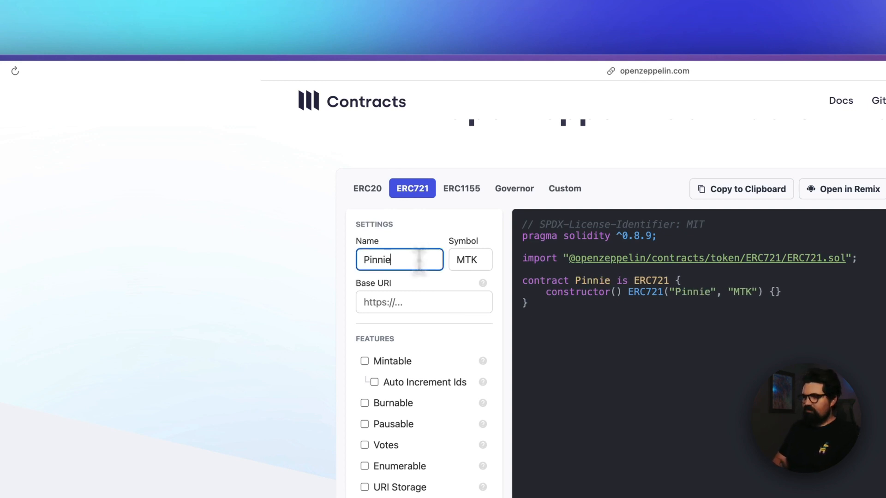
pyautogui.write('the Pinata')
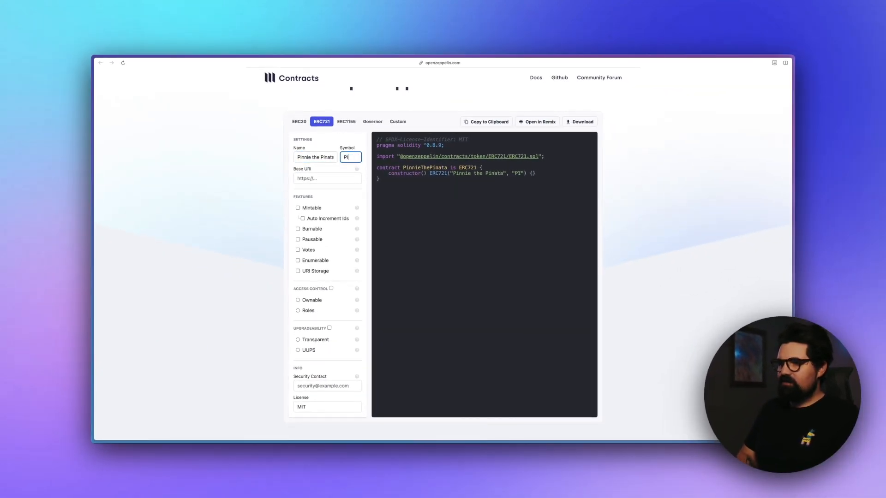
pyautogui.write('N')
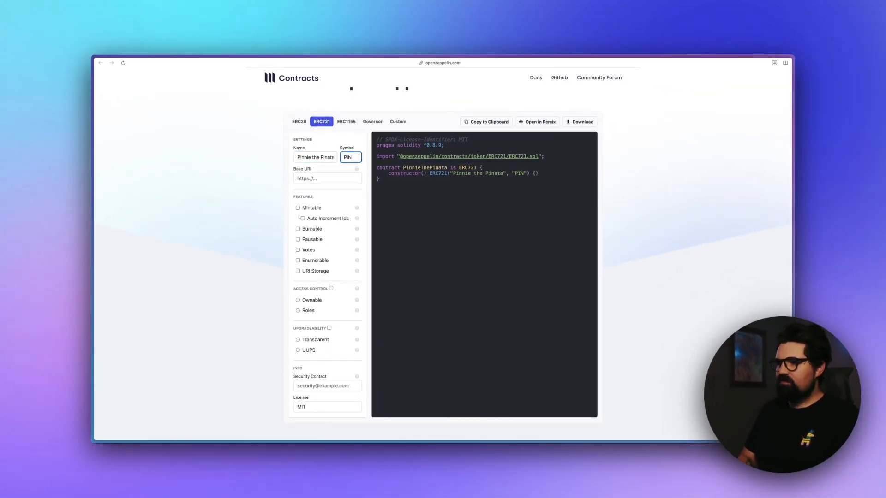
pyautogui.write('N')
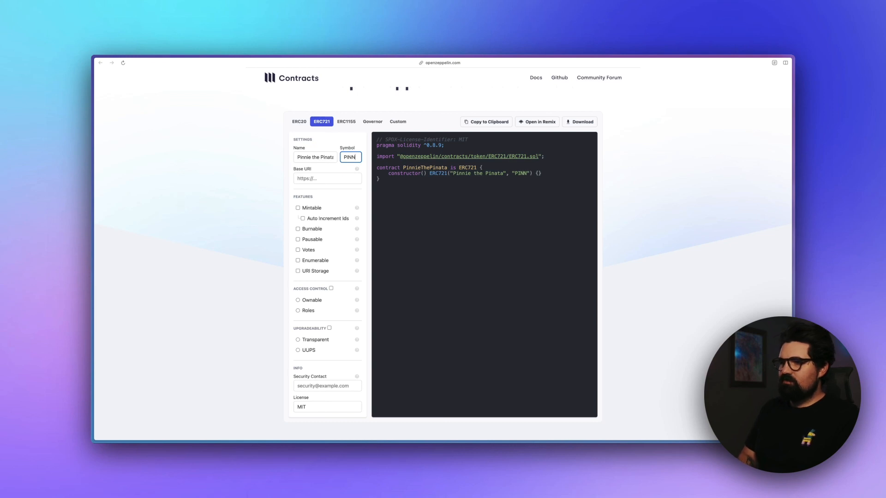
pyautogui.press('Backspace')
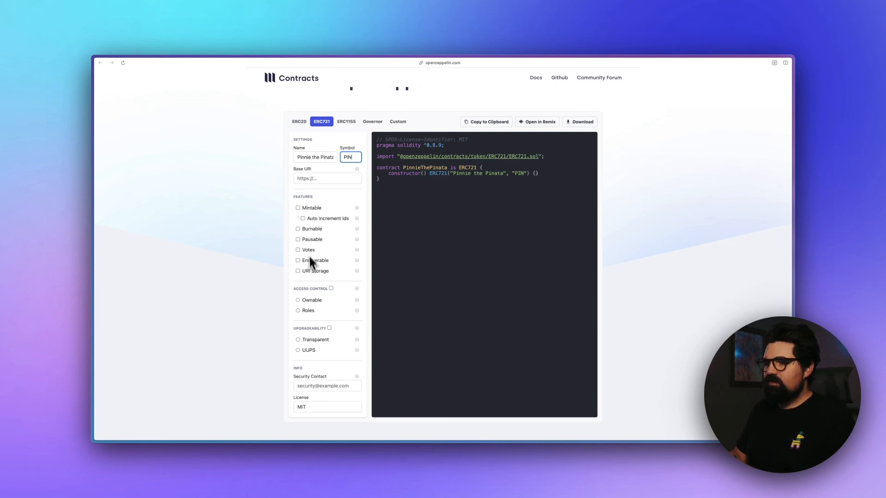
# Enable mintable and the extra features, then send the contract to Remix
pyautogui.click(298, 207)
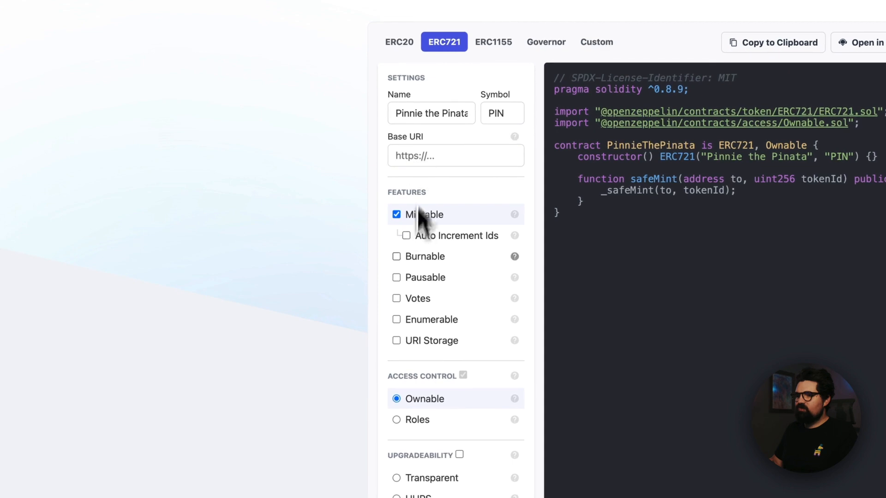
pyautogui.click(406, 235)
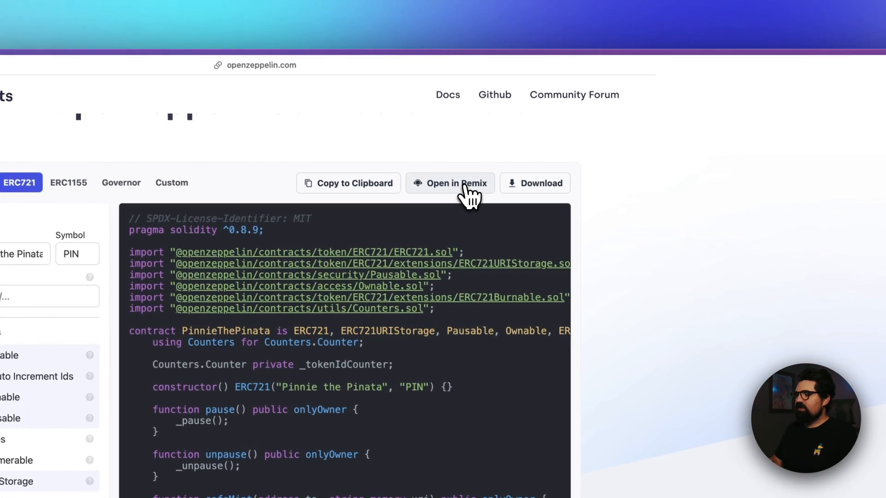
pyautogui.click(457, 183)
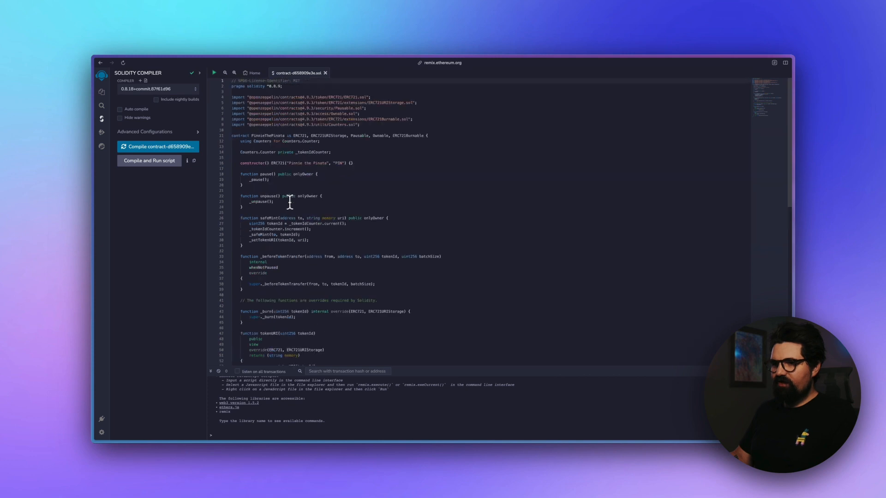
pyautogui.moveTo(284, 199)
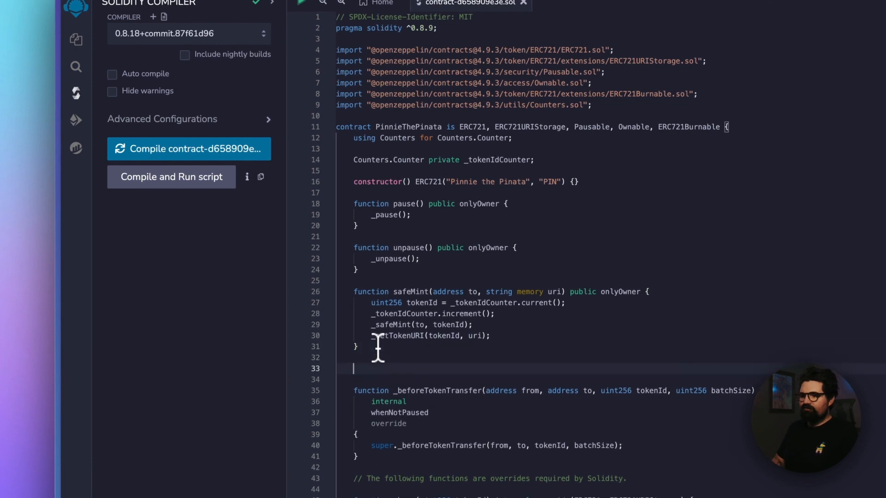
# Declare setTokenURI(uint256 tokenId, string memory uri) public onlyOwner below safeMint
pyautogui.write('function setToken')
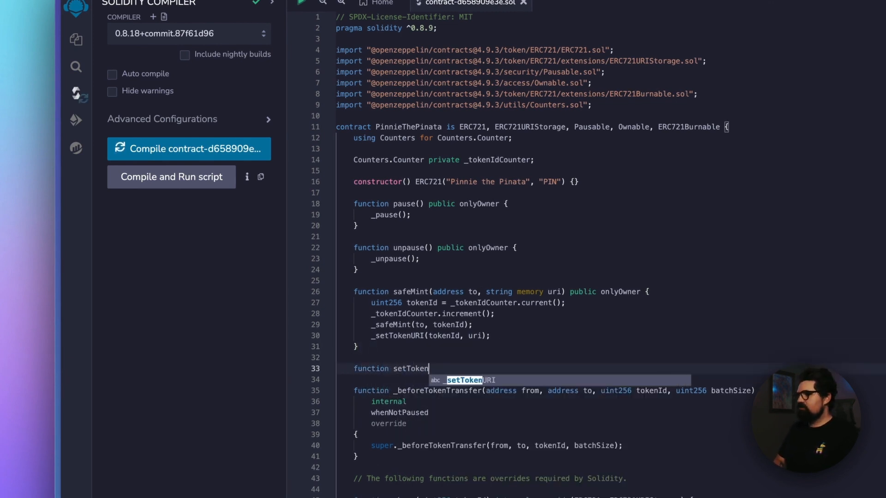
pyautogui.write('URI')
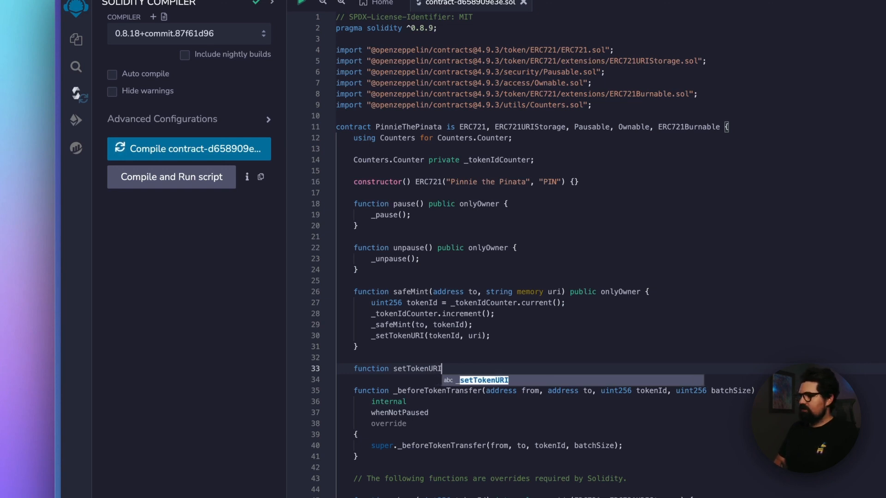
pyautogui.write('(uint256')
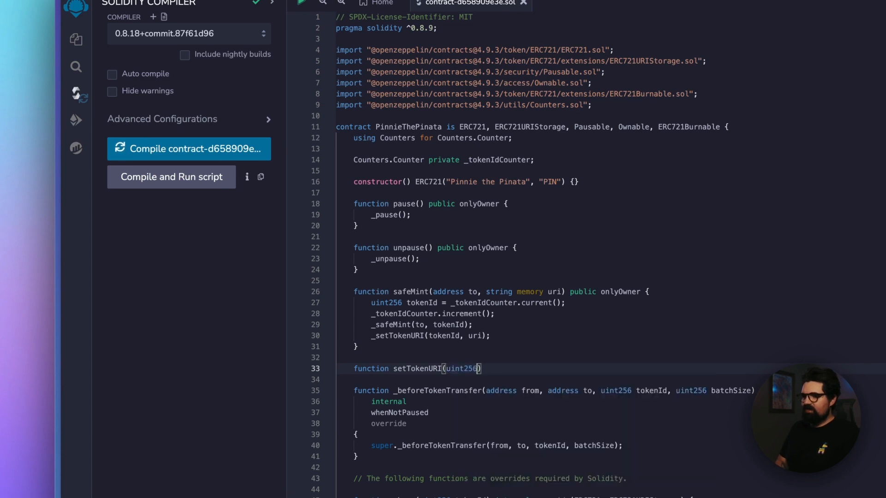
pyautogui.write('tokenId,')
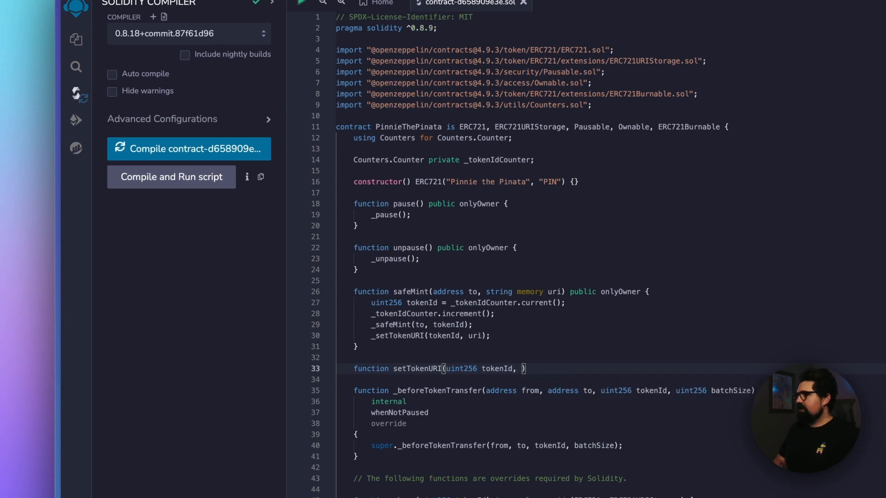
pyautogui.write('string memory uri')
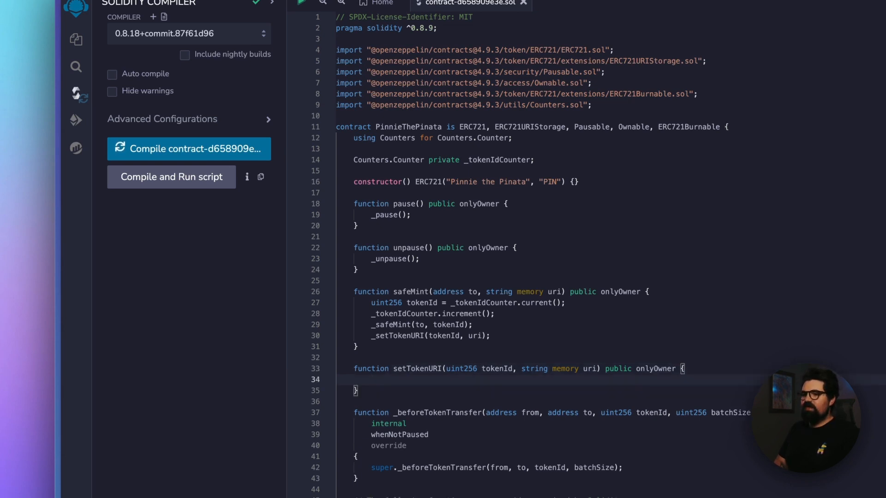
# Fill the function body with _setTokenURI(tokenId, uri);
pyautogui.click(371, 380)
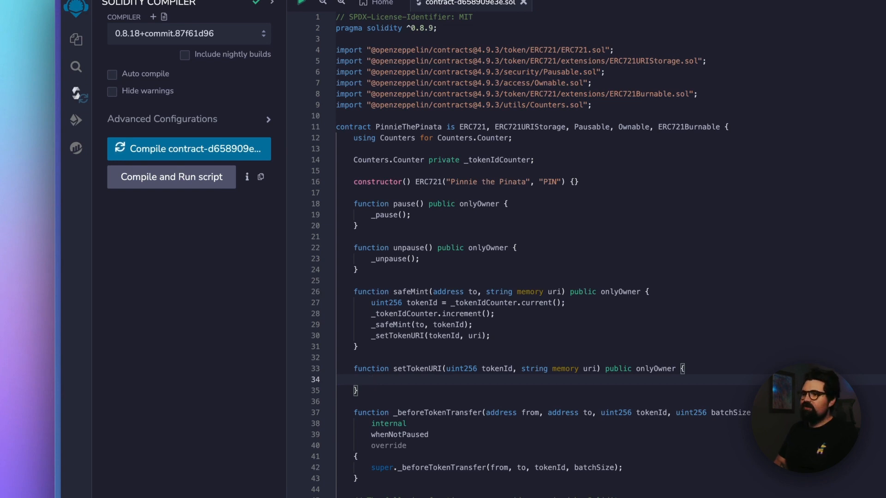
pyautogui.write('_se')
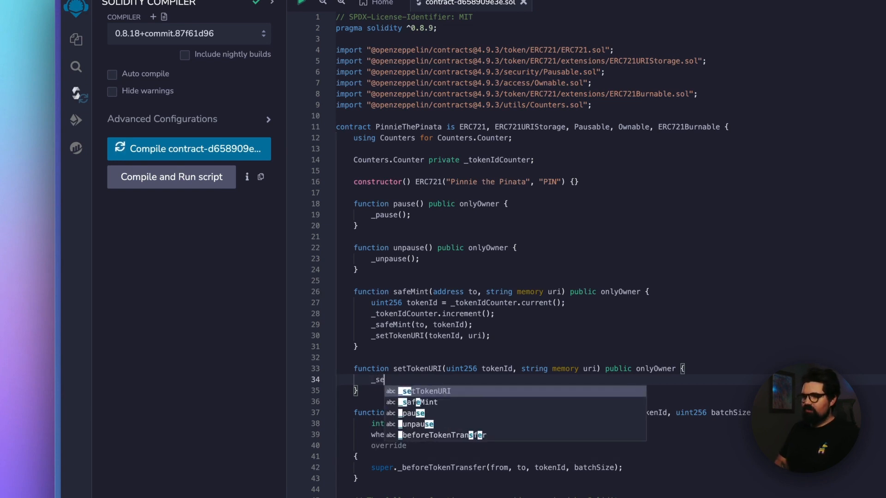
pyautogui.click(425, 391)
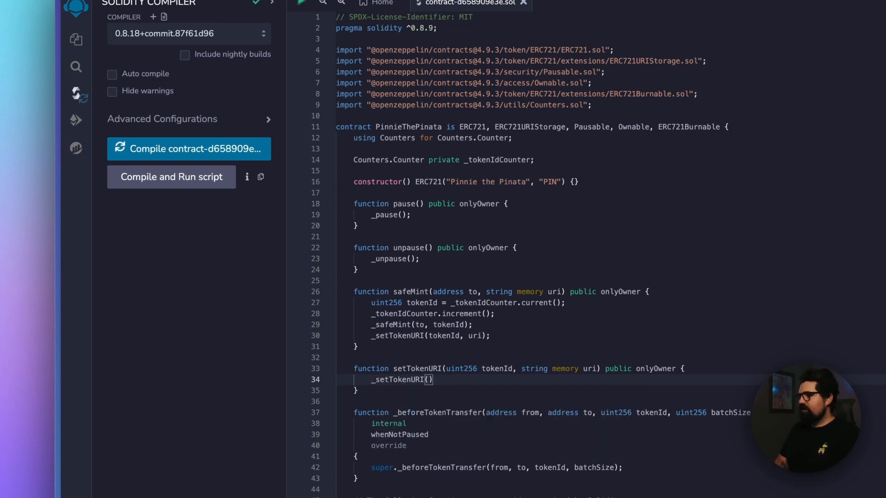
pyautogui.write('tokenId,')
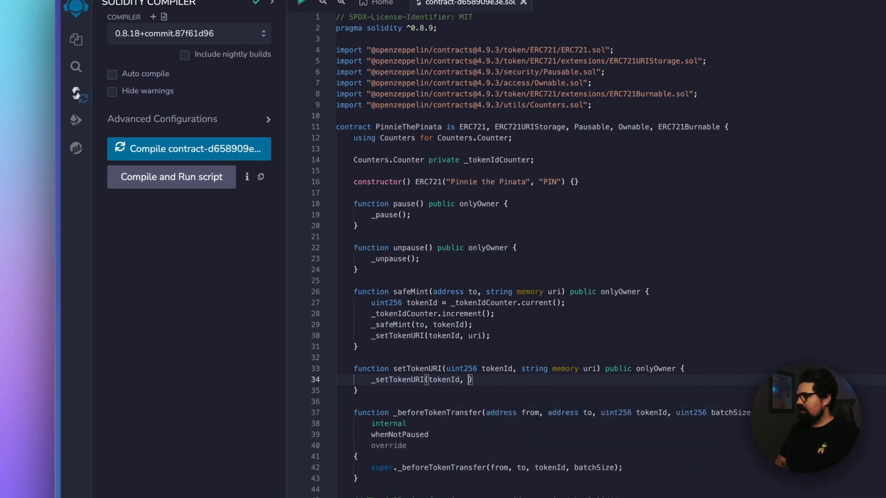
pyautogui.write('uri);')
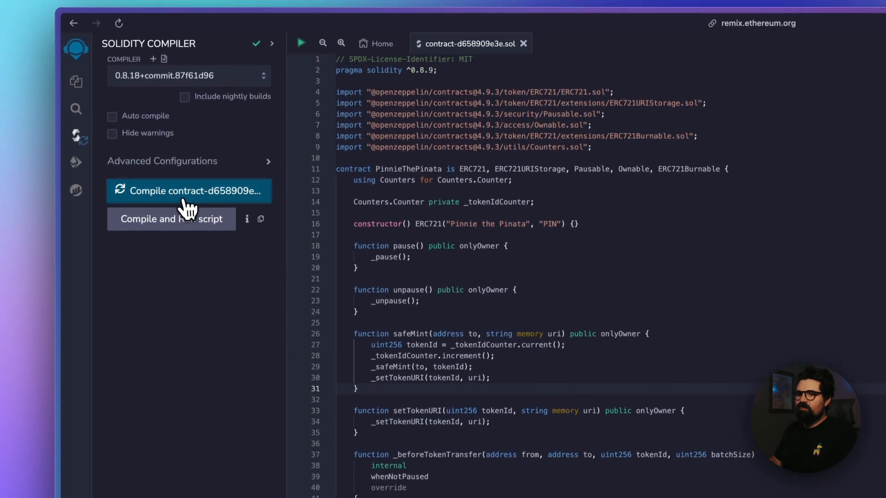
# Compile the PinnieThePinata contract in the Solidity Compiler panel
pyautogui.click(189, 191)
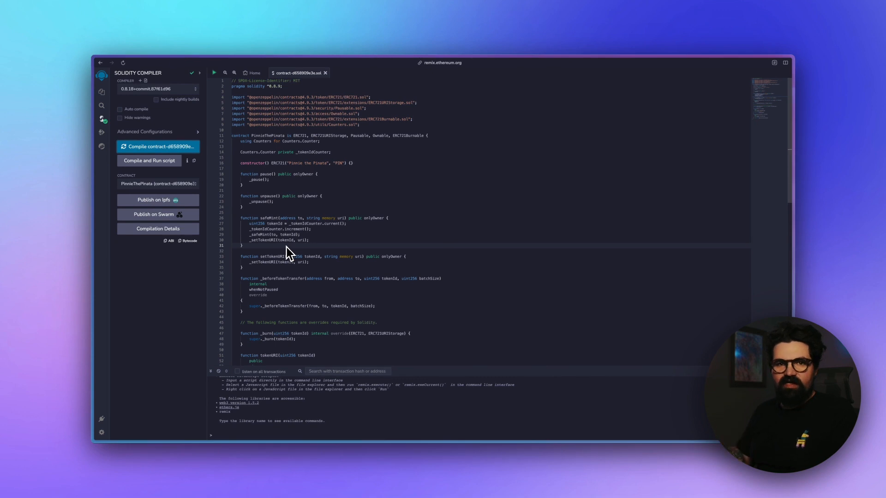
pyautogui.moveTo(281, 252)
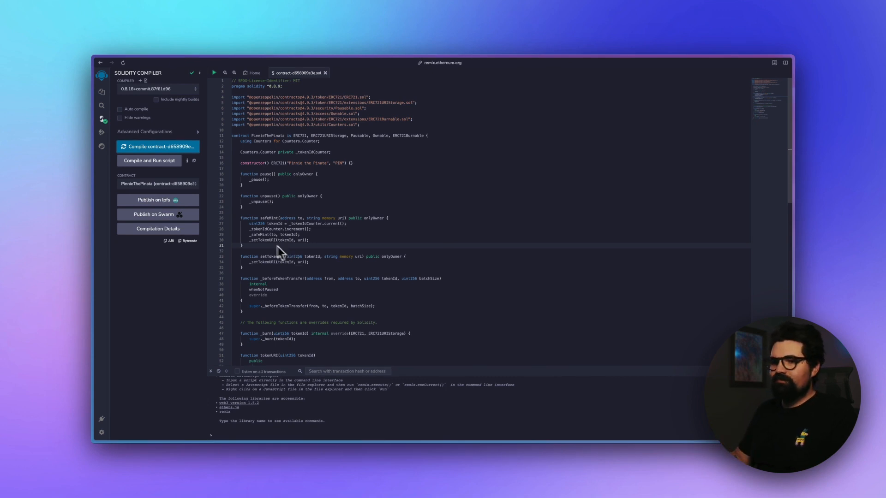
pyautogui.moveTo(103, 123)
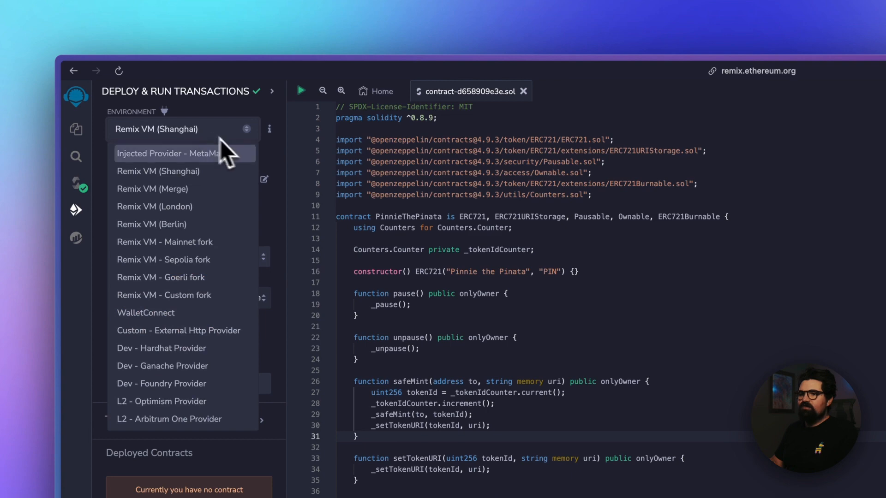
pyautogui.moveTo(195, 166)
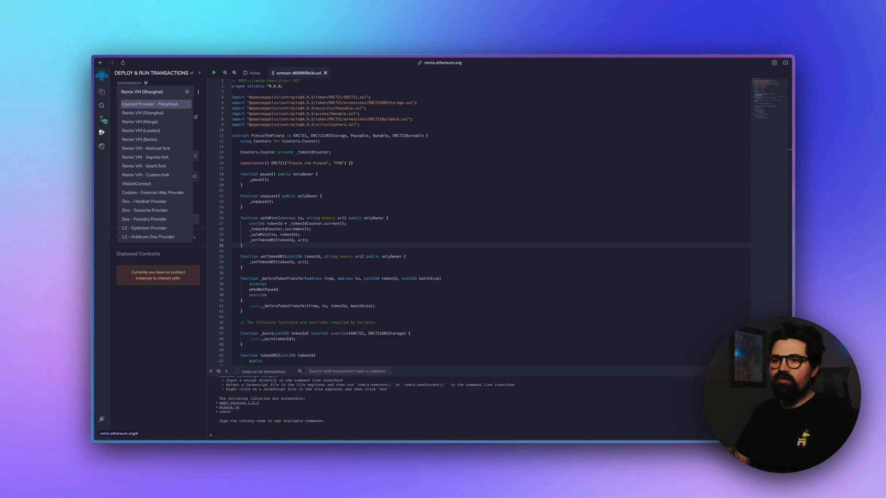
# Deploy PinnieThePinata to Goerli via Injected Provider - MetaMask, confirming in MetaMask
pyautogui.click(151, 103)
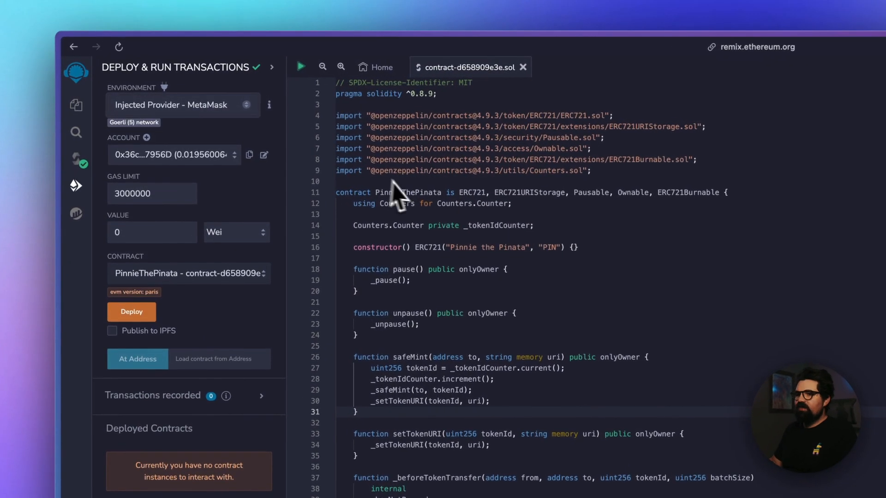
pyautogui.moveTo(132, 311)
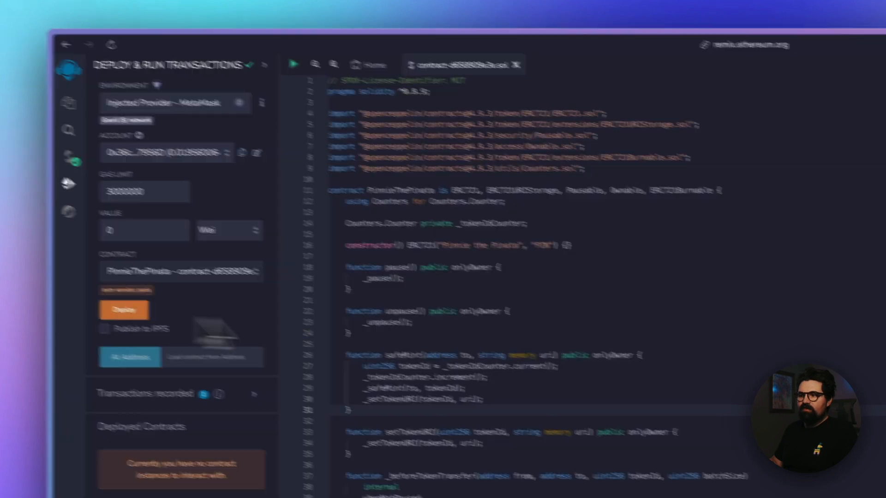
pyautogui.click(124, 310)
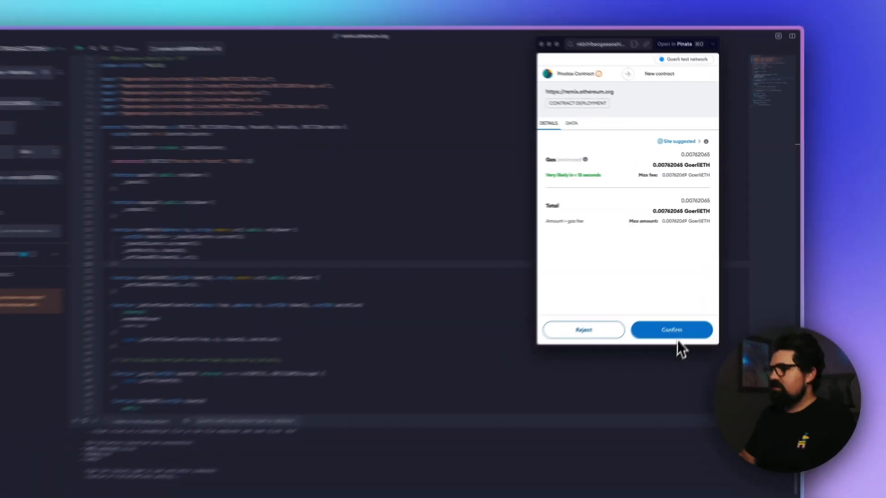
pyautogui.click(672, 330)
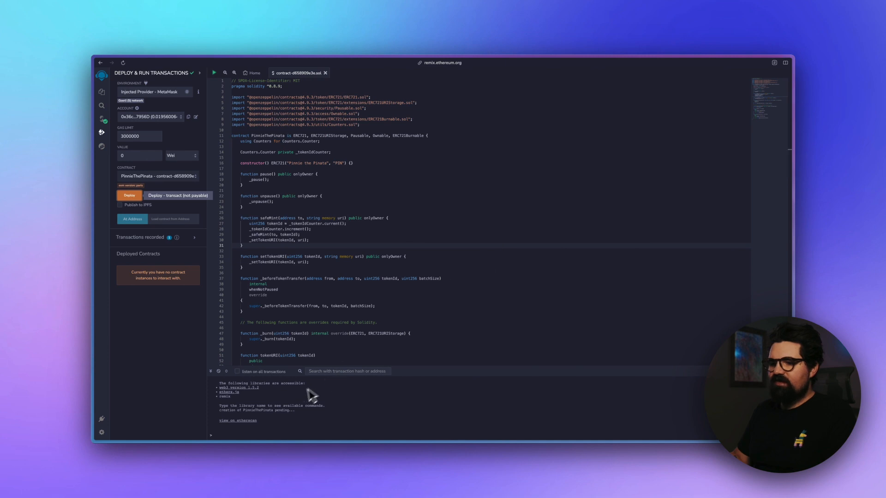
pyautogui.moveTo(286, 417)
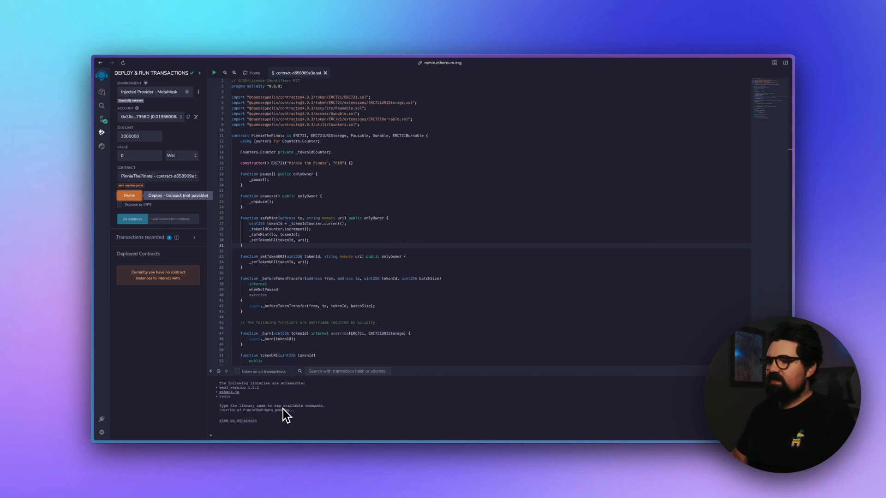
pyautogui.click(128, 195)
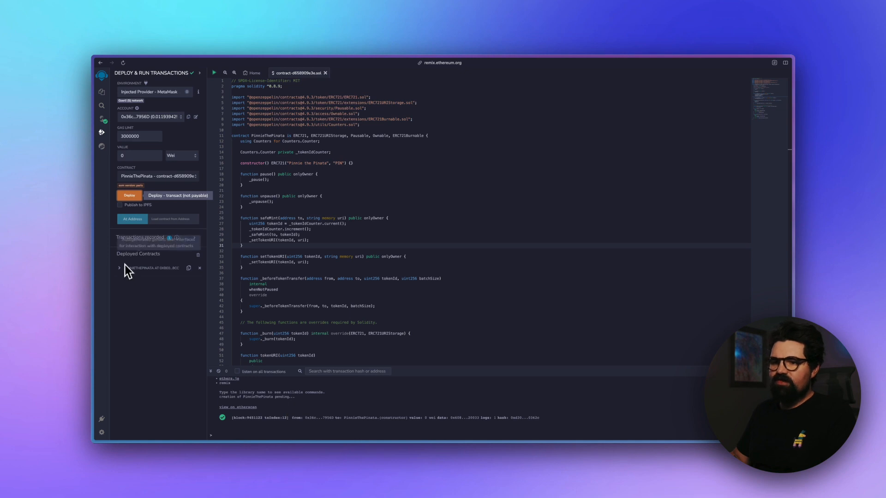
# Expand the deployed contract and enter the wallet address as safeMint's recipient
pyautogui.click(119, 267)
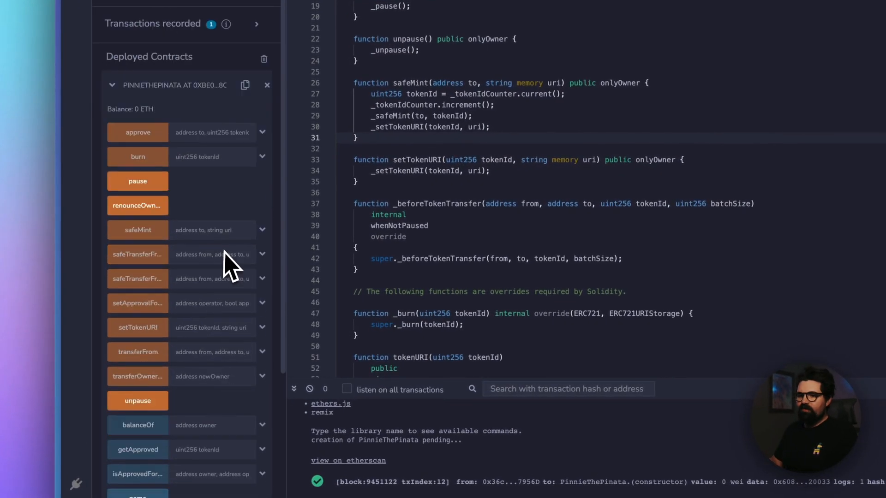
pyautogui.moveTo(140, 249)
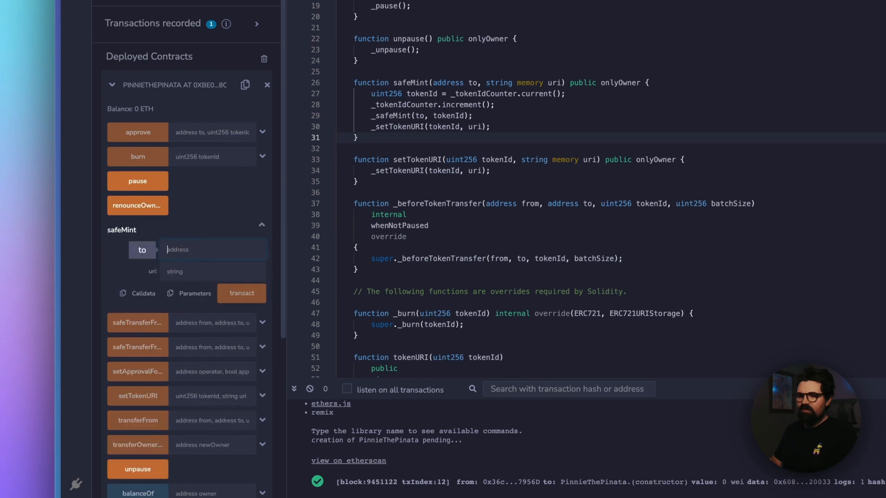
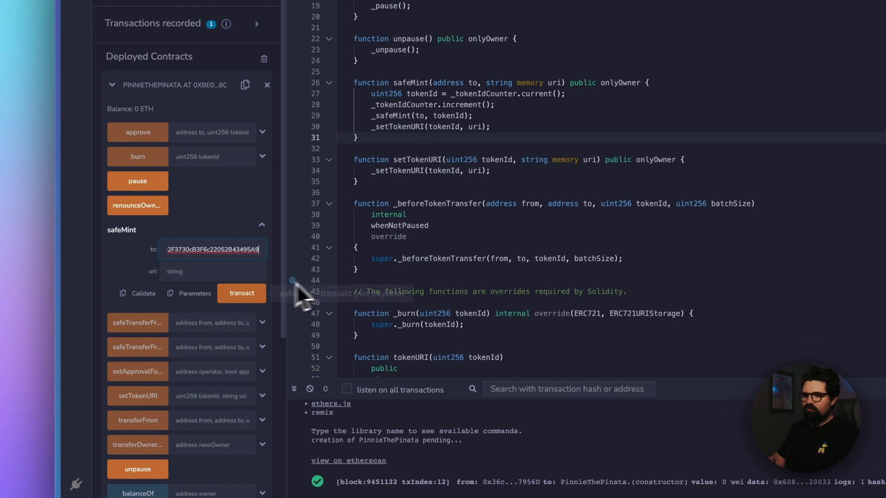
# Mint with an ipfs:// metadata URI and approve the transaction in MetaMask
pyautogui.click(212, 271)
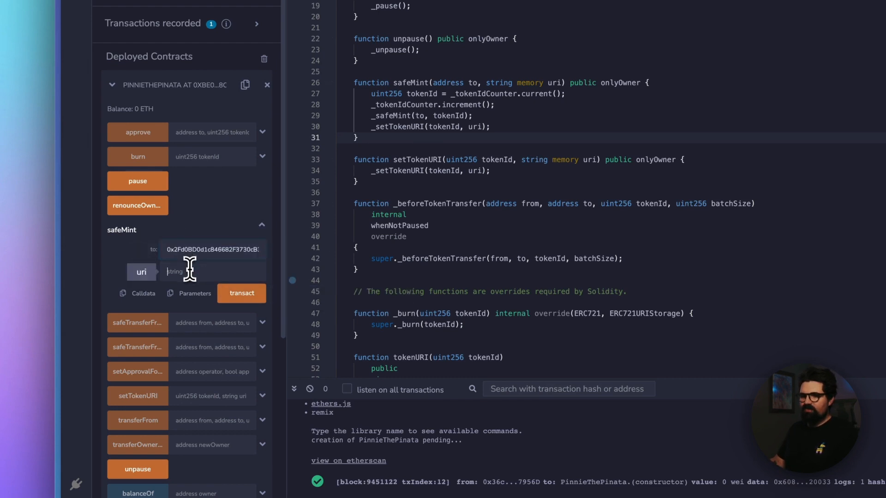
pyautogui.moveTo(254, 227)
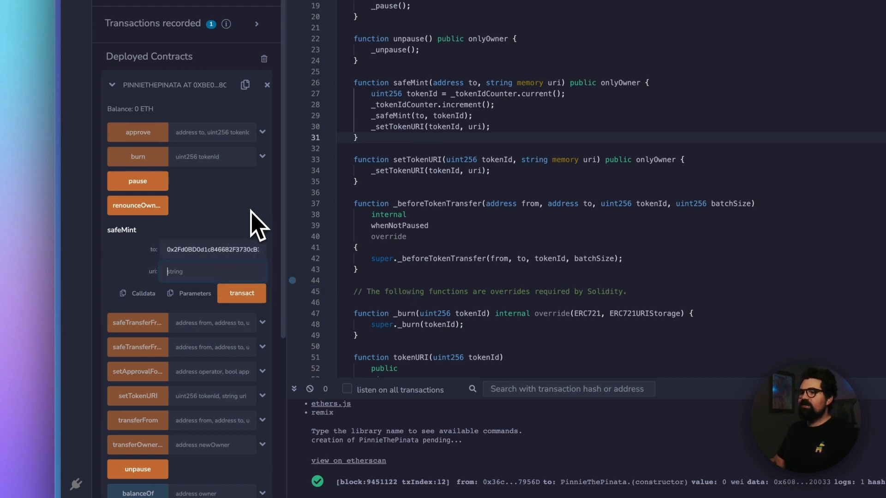
pyautogui.write('ipfs:/')
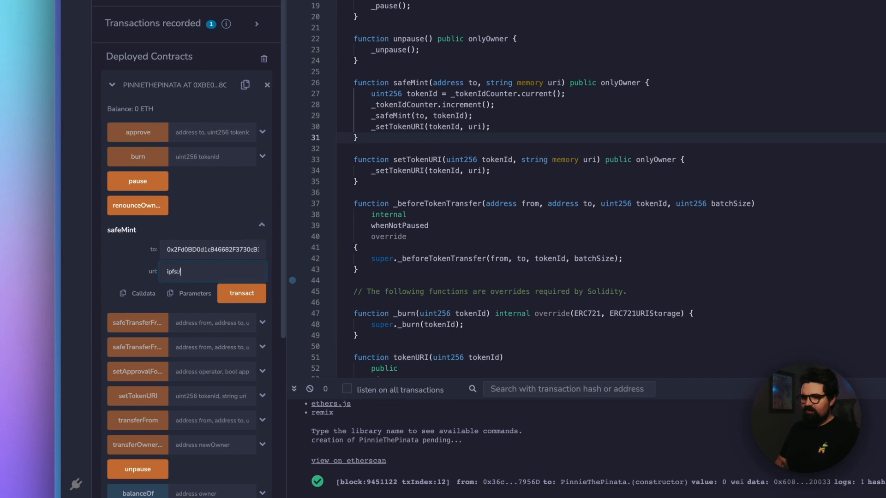
pyautogui.write('/')
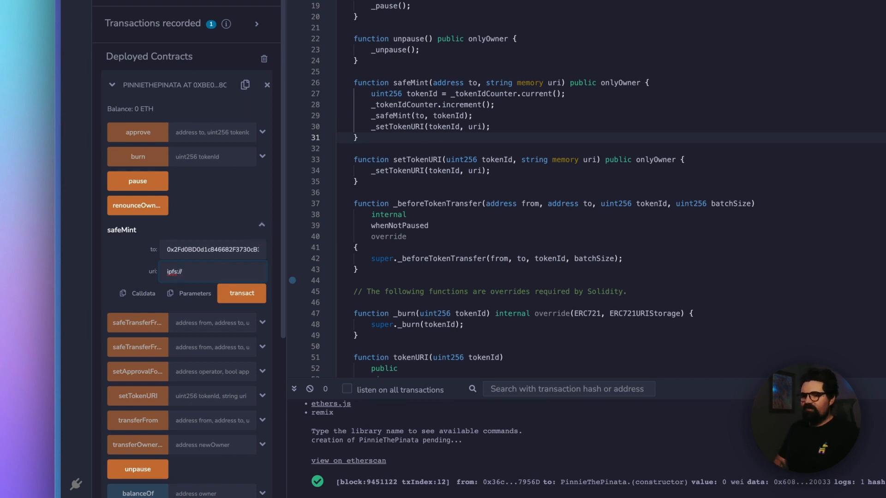
pyautogui.write('WoEcx4ZAzvf4zR8y2xf12iRwMF')
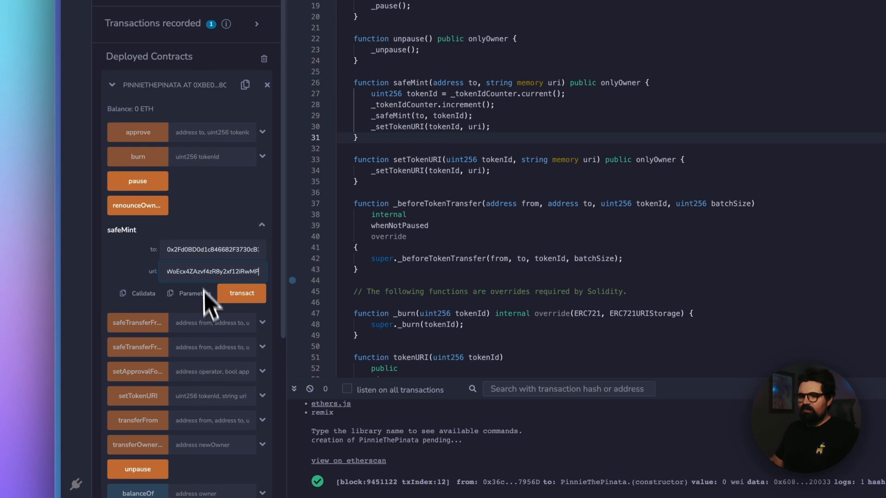
pyautogui.click(241, 293)
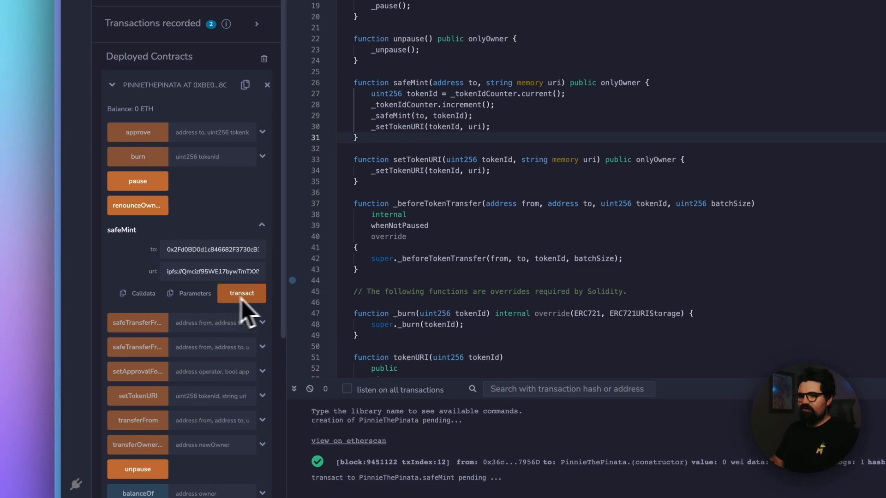
pyautogui.click(241, 292)
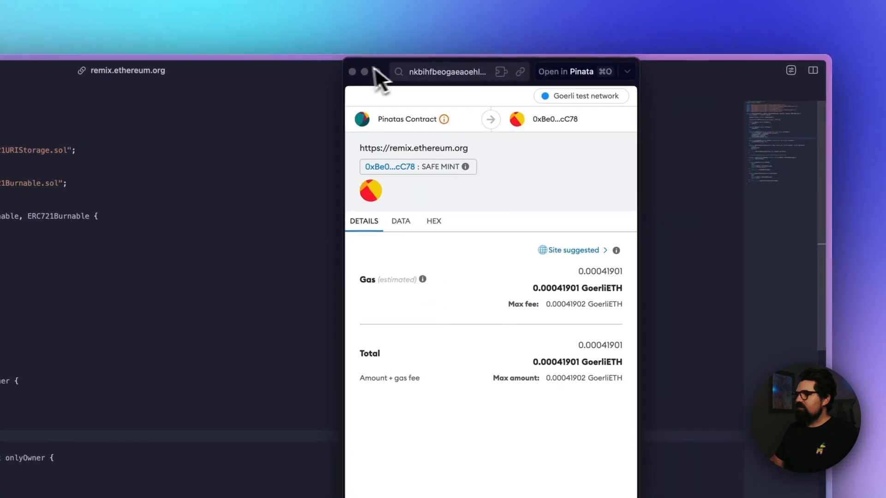
pyautogui.click(350, 72)
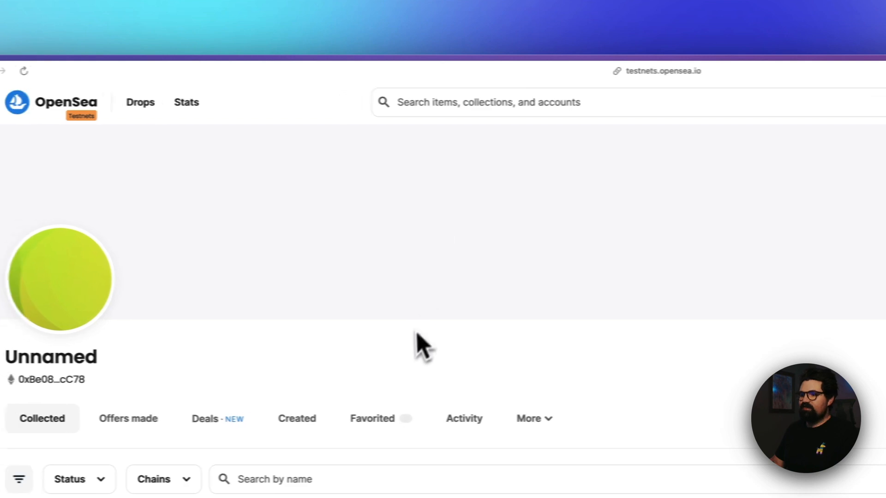
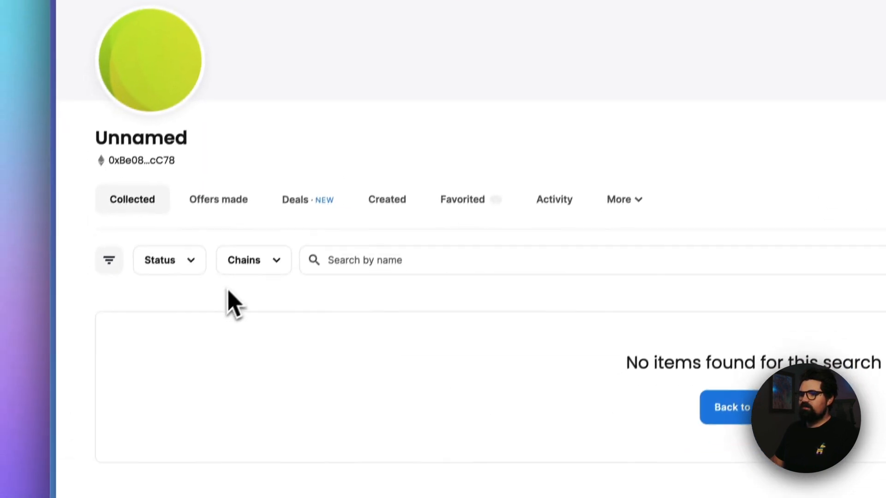
pyautogui.click(733, 103)
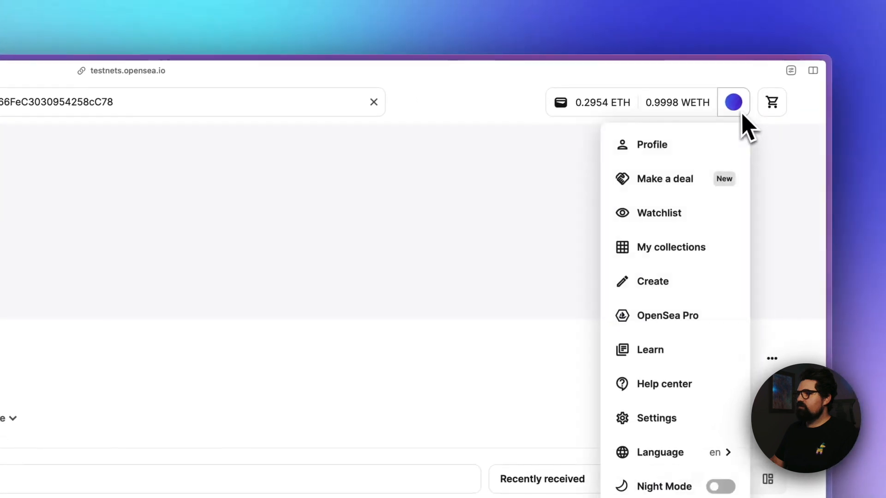
pyautogui.click(651, 144)
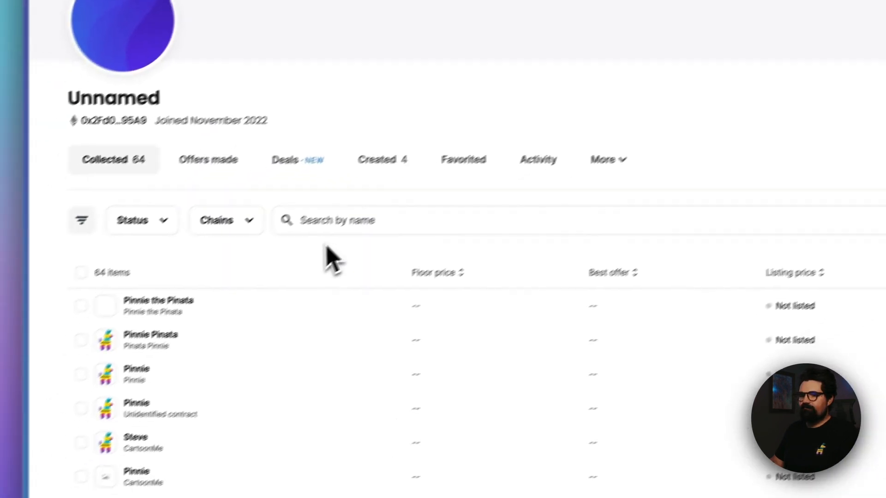
pyautogui.click(159, 300)
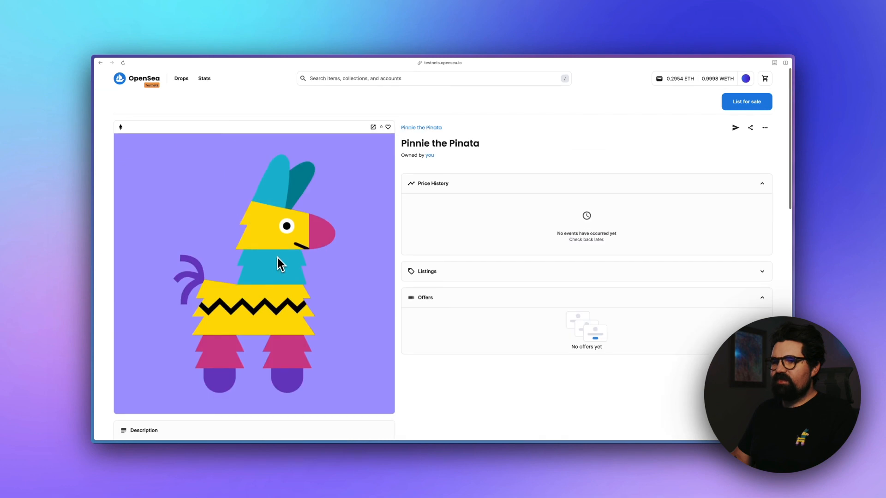
pyautogui.scroll(-3)
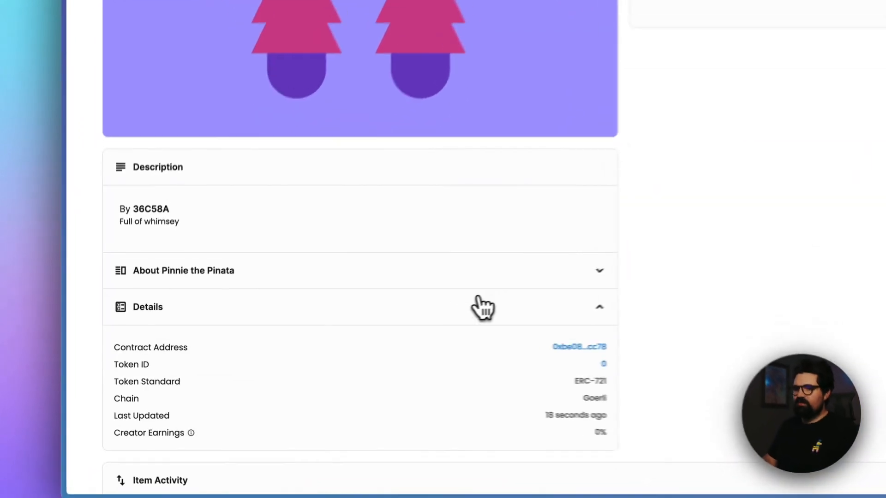
pyautogui.scroll(3)
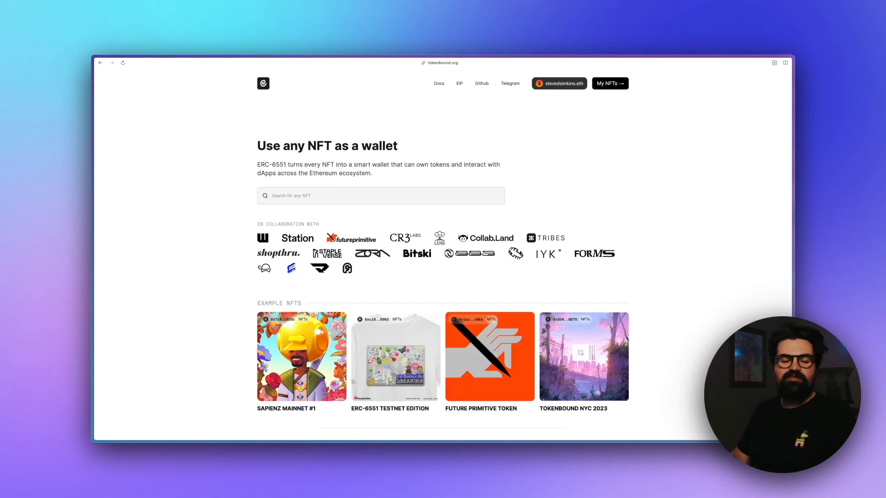
pyautogui.moveTo(535, 158)
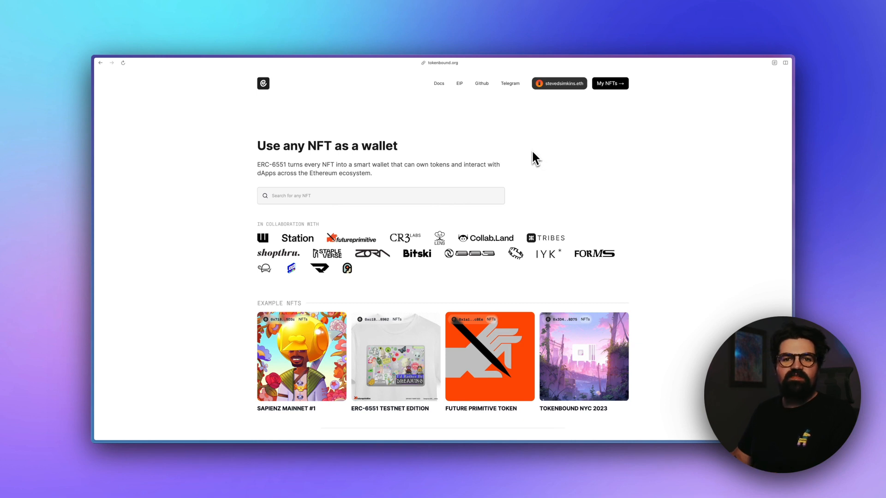
pyautogui.moveTo(510, 179)
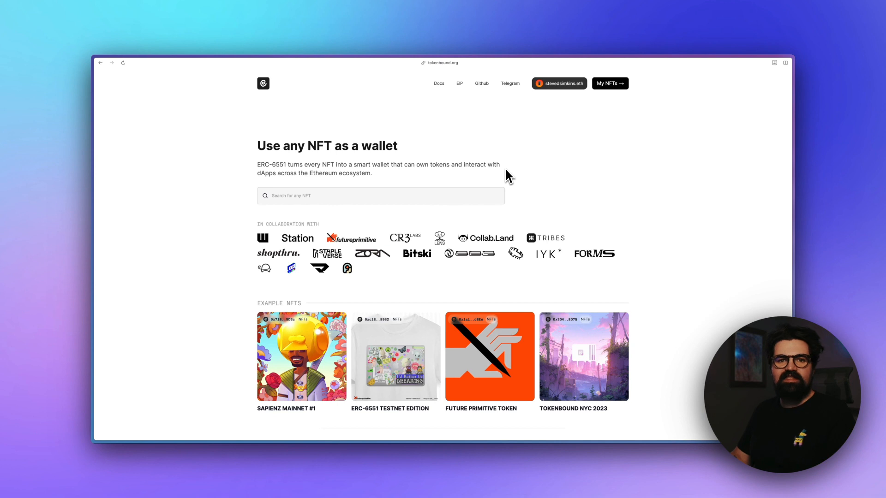
pyautogui.moveTo(507, 177)
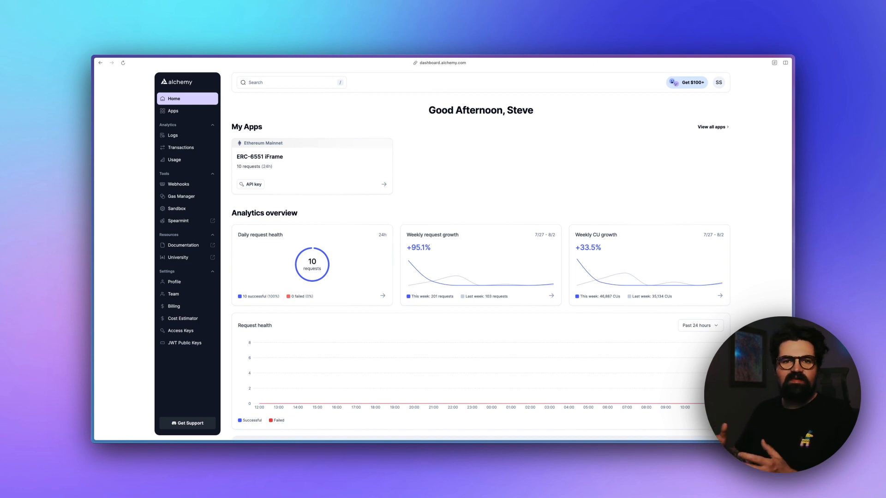
pyautogui.moveTo(195, 171)
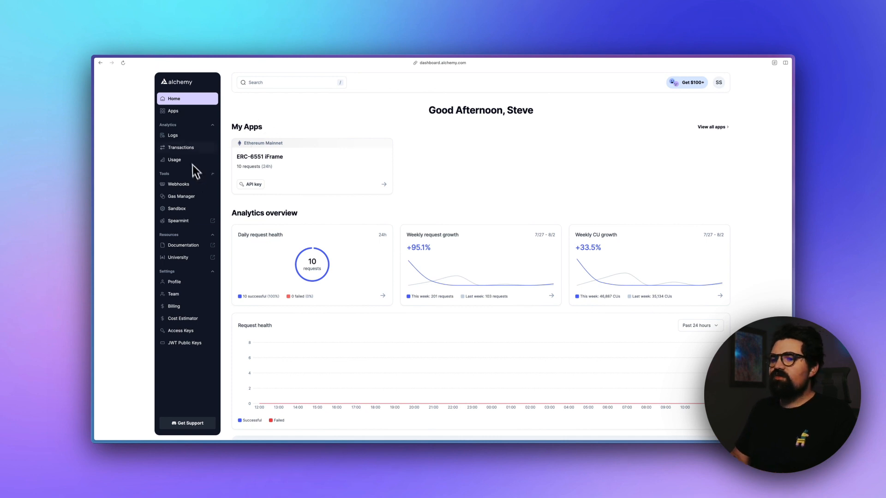
# Create and open an Alchemy app named iFrame 6551 on Ethereum Goerli
pyautogui.click(173, 110)
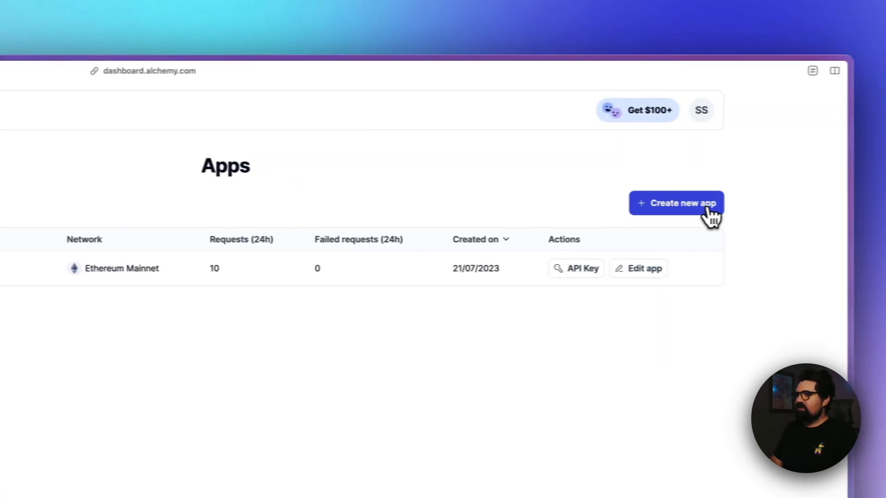
pyautogui.click(677, 203)
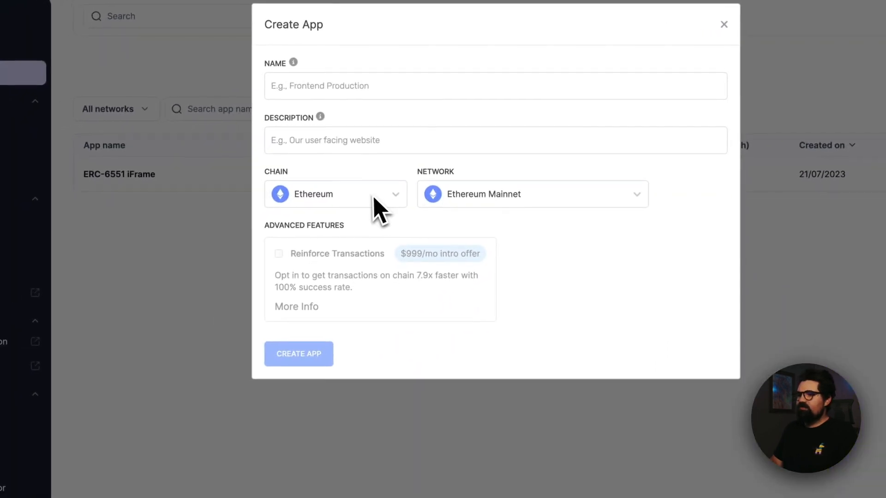
pyautogui.click(531, 194)
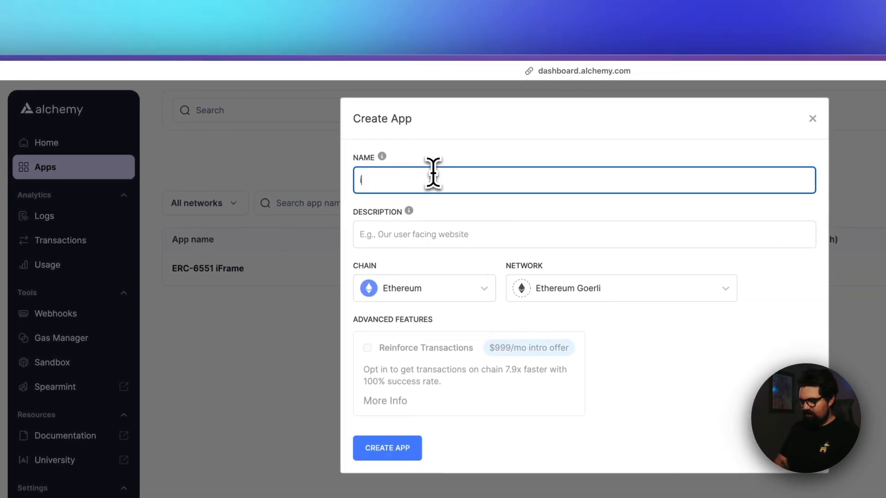
pyautogui.write('iFrame 6551')
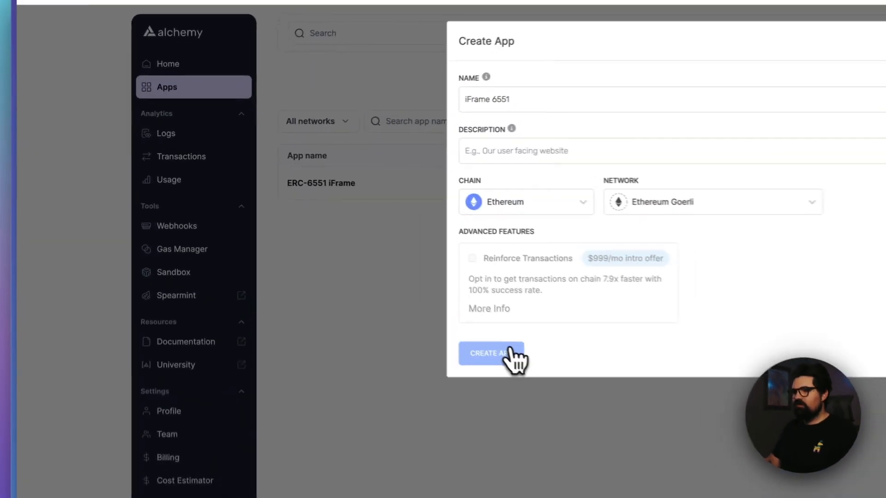
pyautogui.click(491, 353)
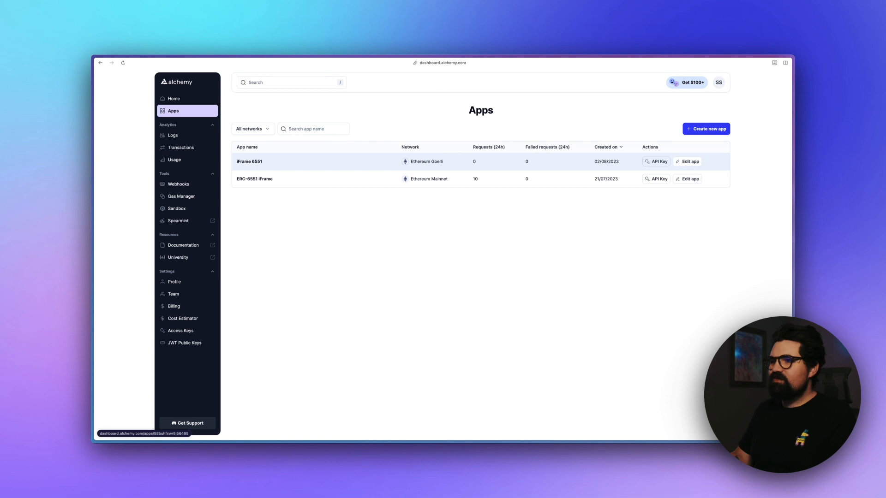
pyautogui.click(656, 161)
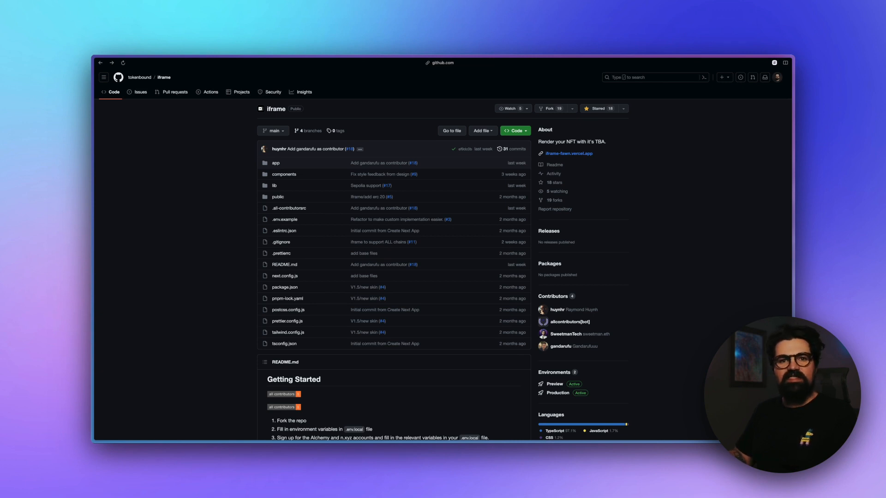
pyautogui.moveTo(443, 151)
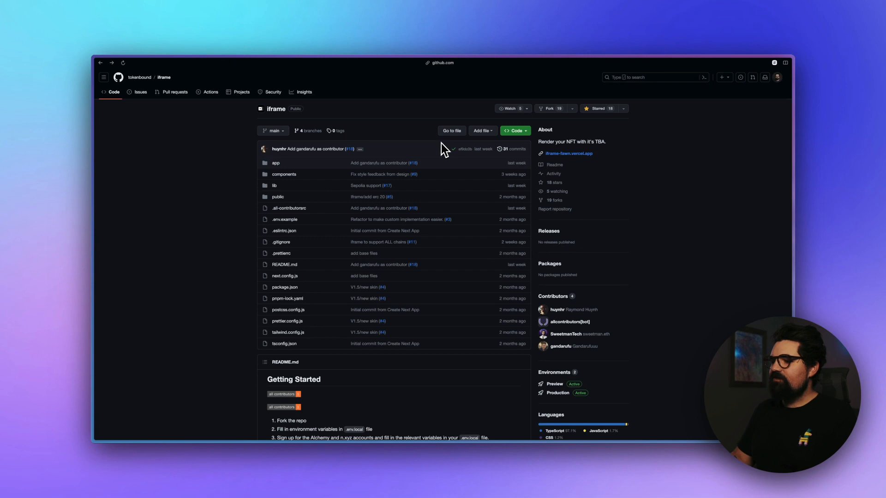
pyautogui.moveTo(549, 108)
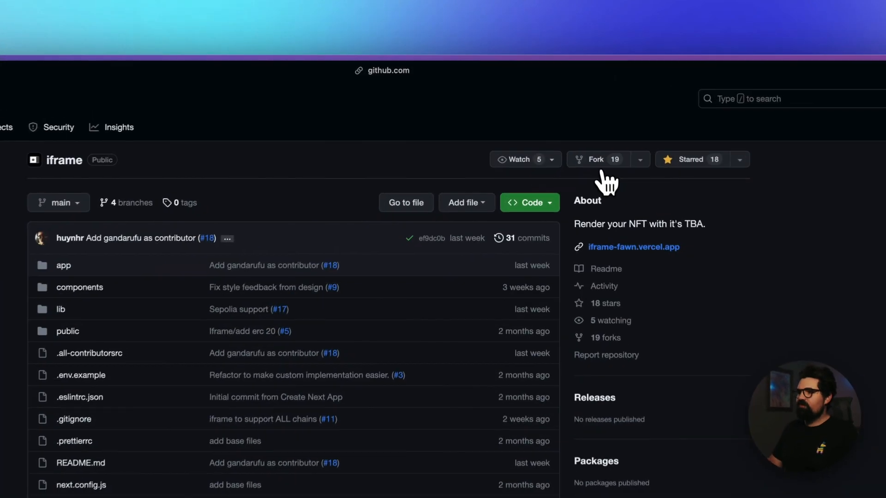
# Fork tokenbound/iframe into the account, renaming the fork iframe-6551
pyautogui.click(596, 159)
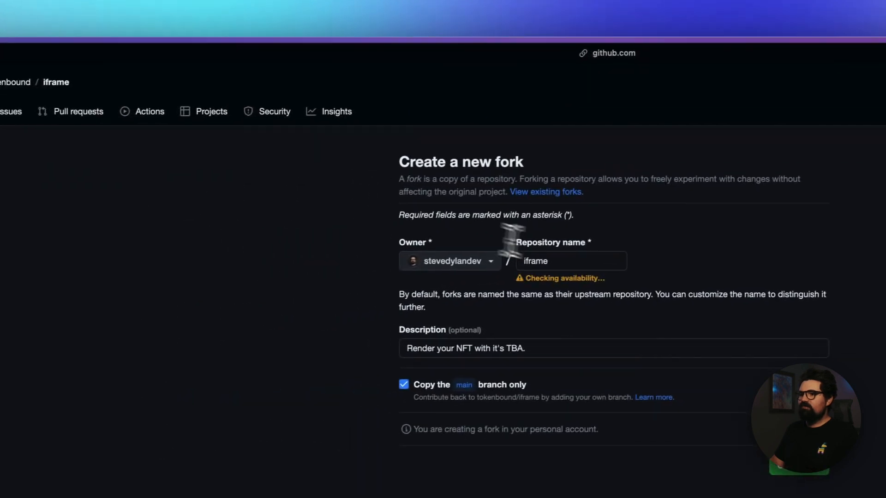
pyautogui.click(571, 261)
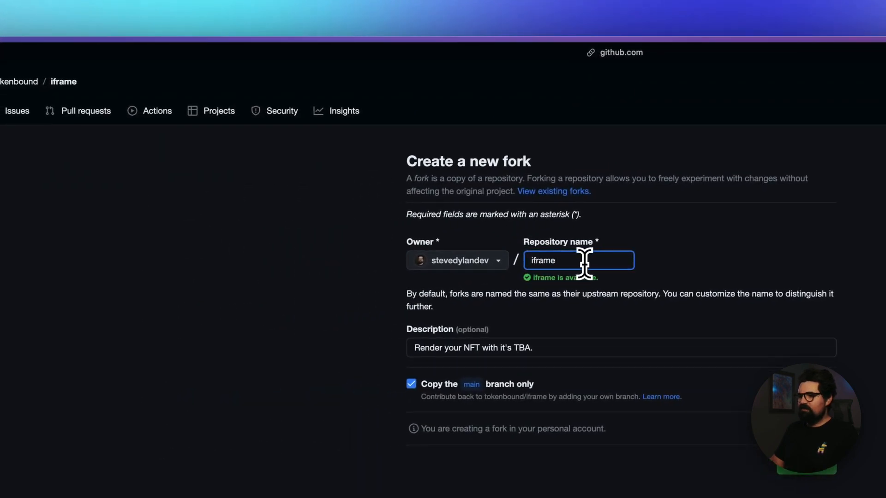
pyautogui.write('-6551')
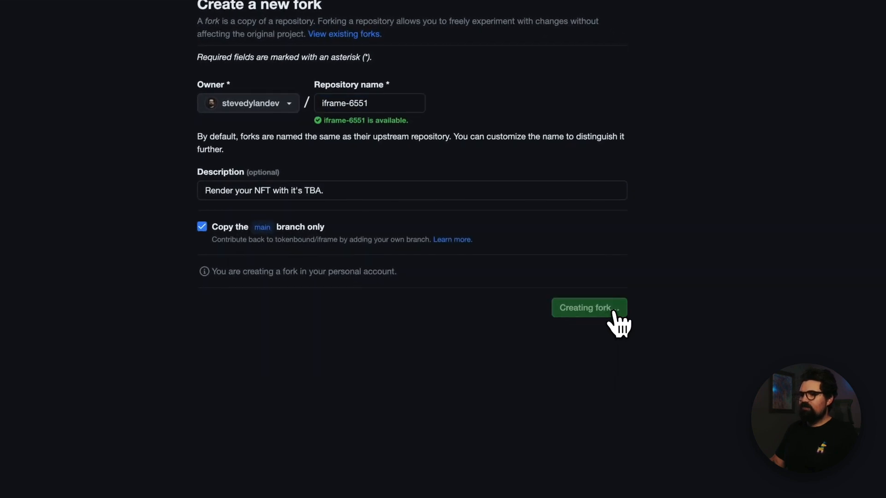
pyautogui.click(588, 307)
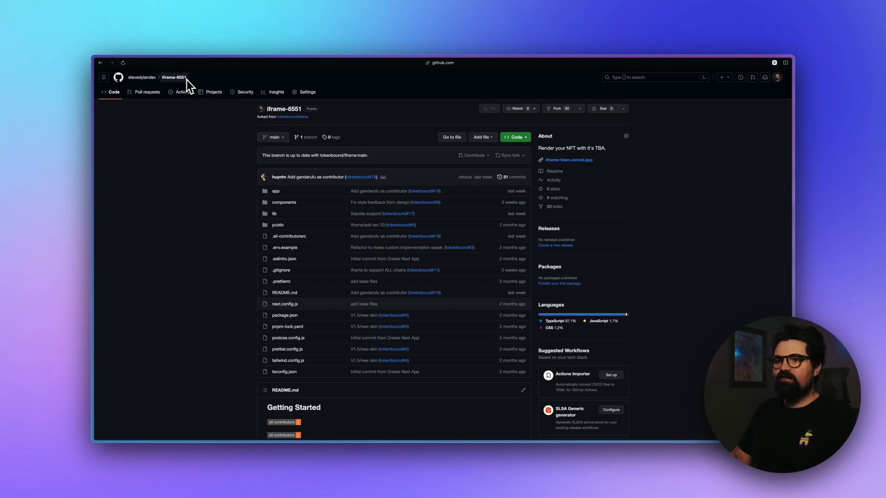
pyautogui.moveTo(231, 211)
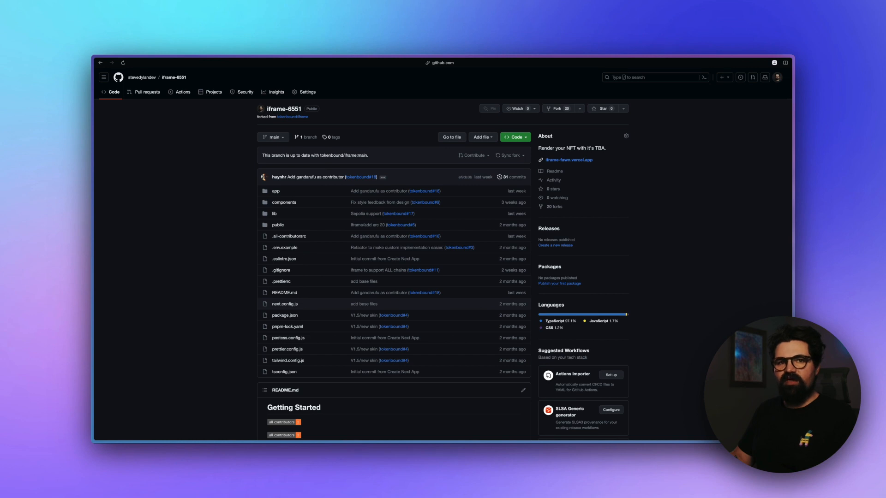
# Start a new Vercel project and import the iframe-6551 repository
pyautogui.click(606, 111)
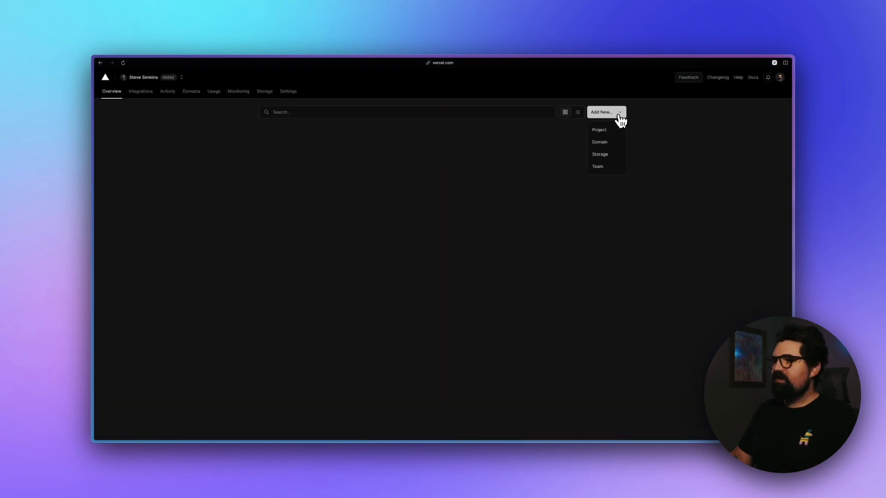
pyautogui.click(598, 129)
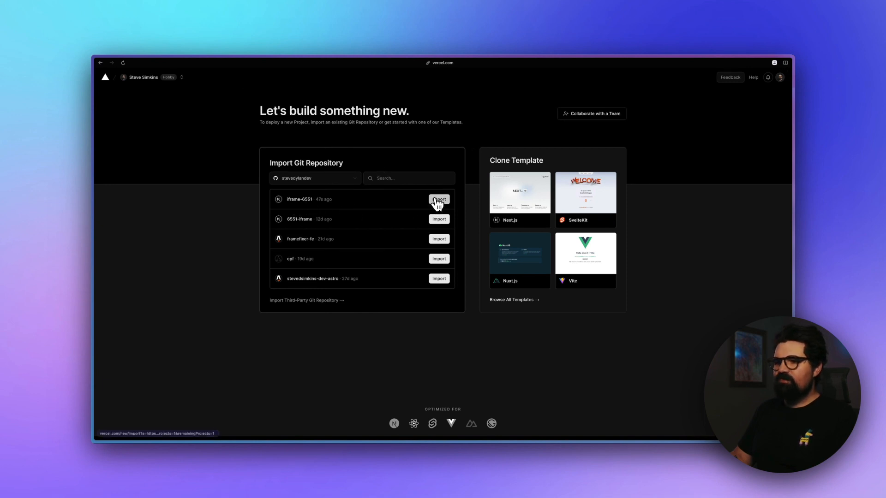
pyautogui.click(439, 199)
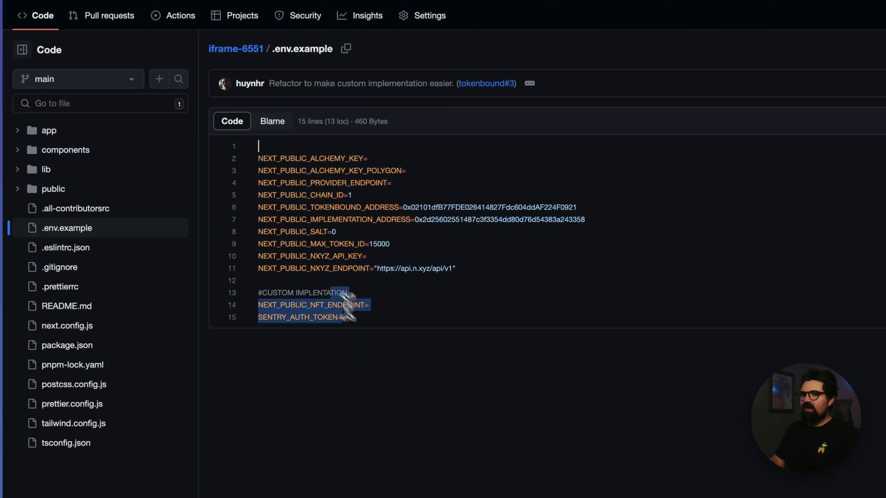
# Select and copy all environment variable lines from iframe-6551's .env.example
pyautogui.moveTo(350, 305); pyautogui.dragTo(259, 158)
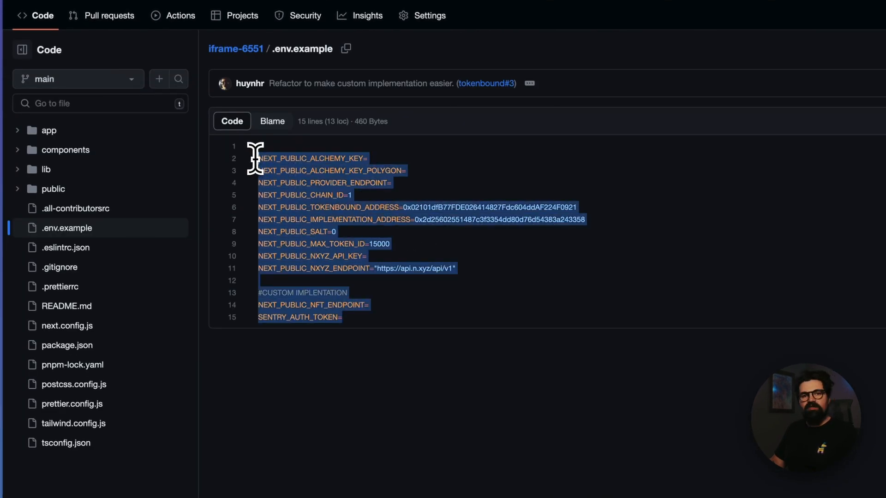
pyautogui.click(367, 158)
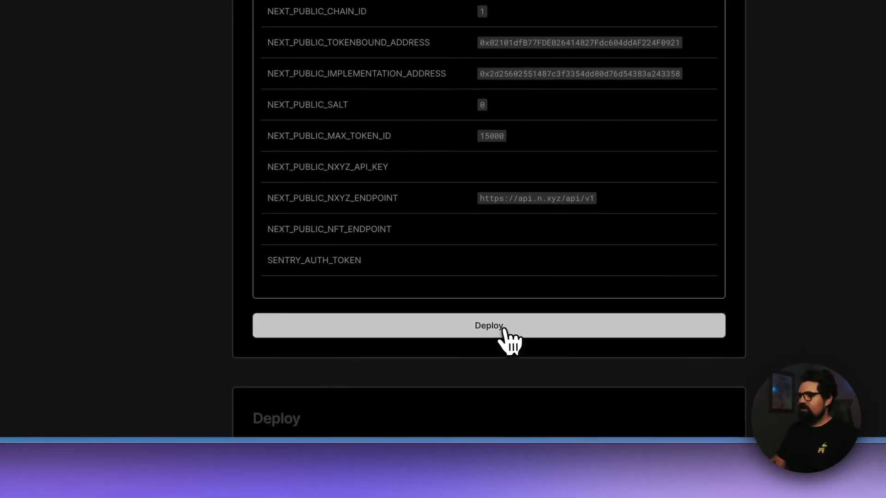
# Deploy the iframe-6551 Vercel project with its pasted environment variables
pyautogui.click(488, 325)
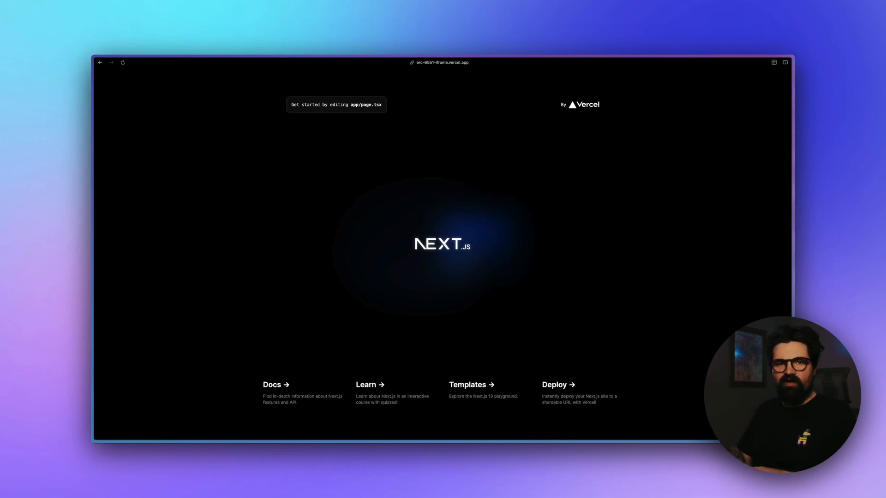
pyautogui.moveTo(510, 270)
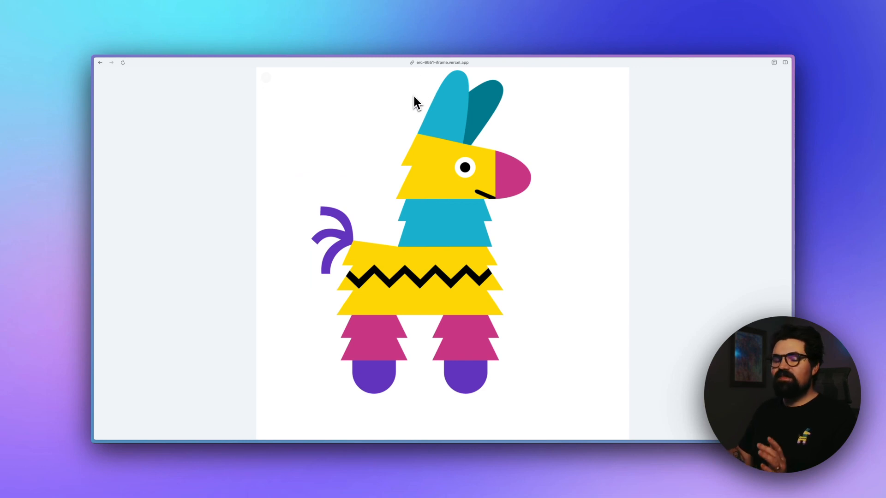
pyautogui.moveTo(412, 75)
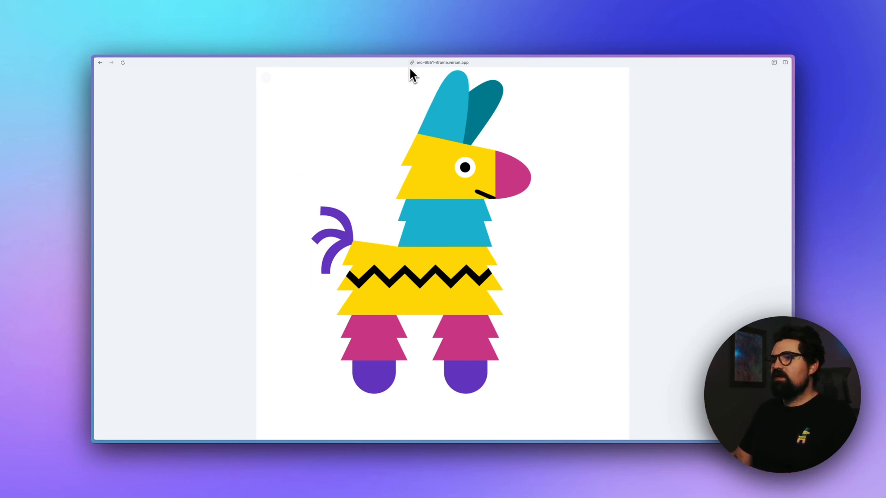
pyautogui.moveTo(407, 122)
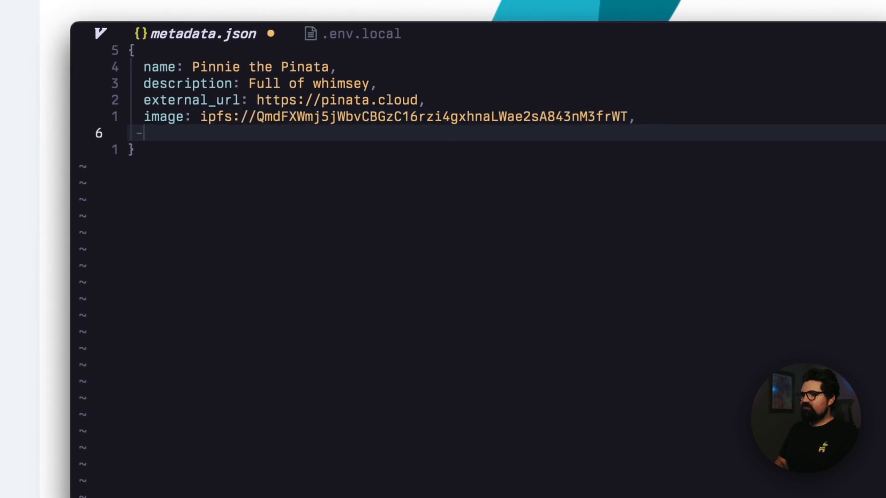
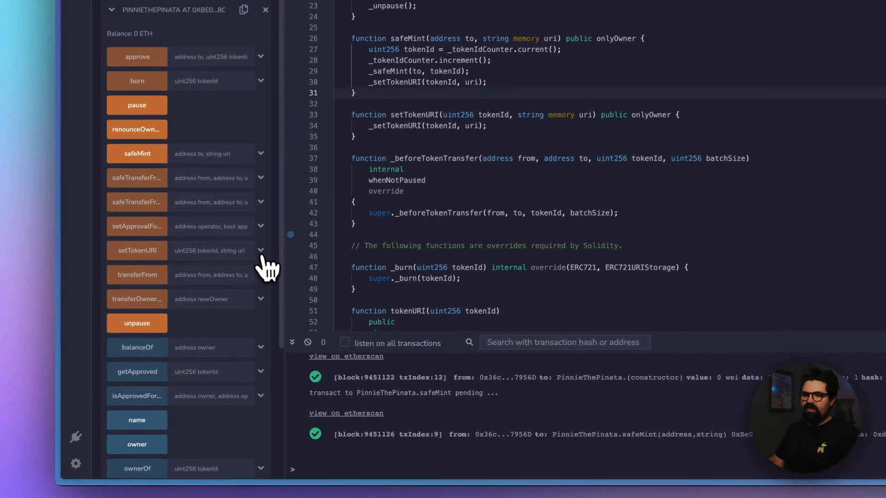
# Send setTokenURI for token 0 with a new ipfs:// URI and confirm in MetaMask
pyautogui.click(262, 250)
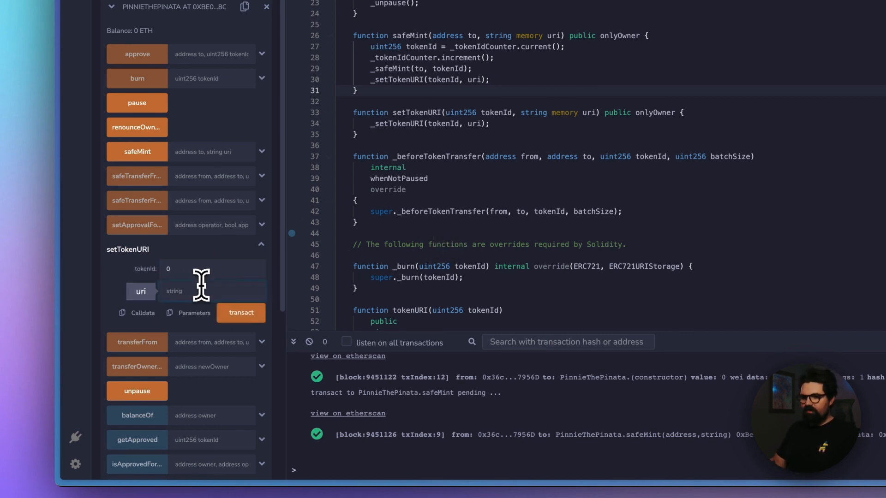
pyautogui.write('ipfs://')
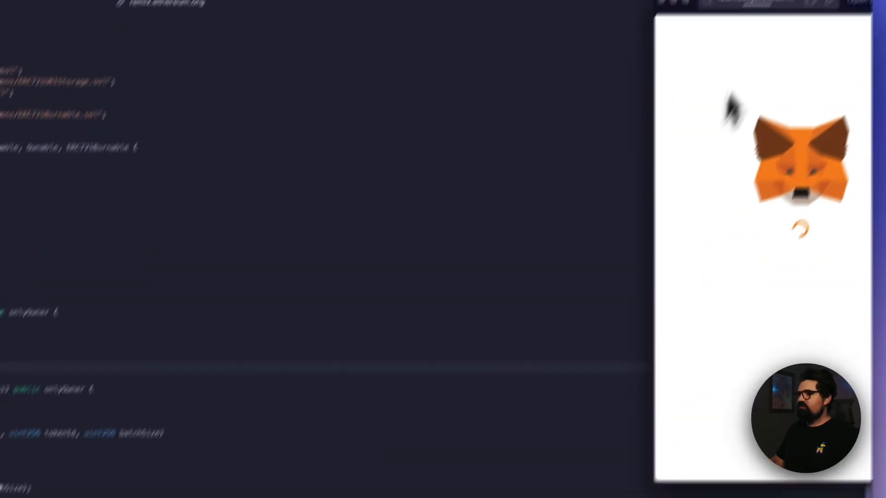
pyautogui.click(714, 331)
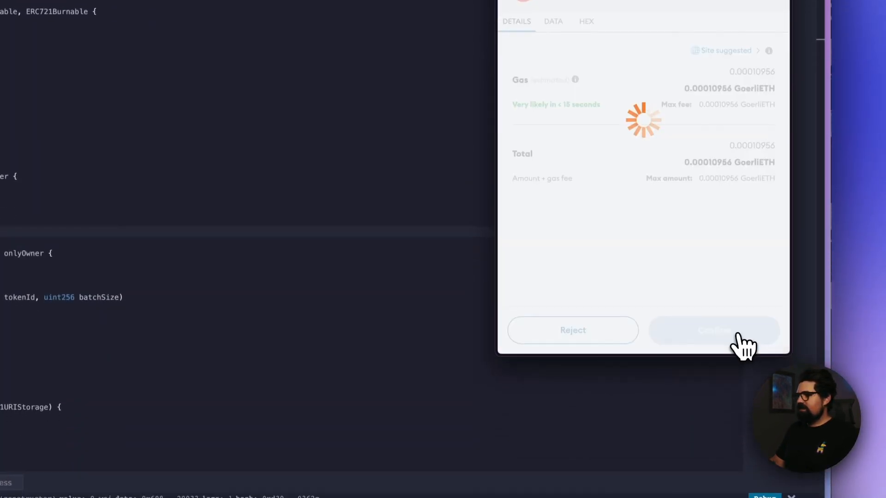
pyautogui.click(714, 330)
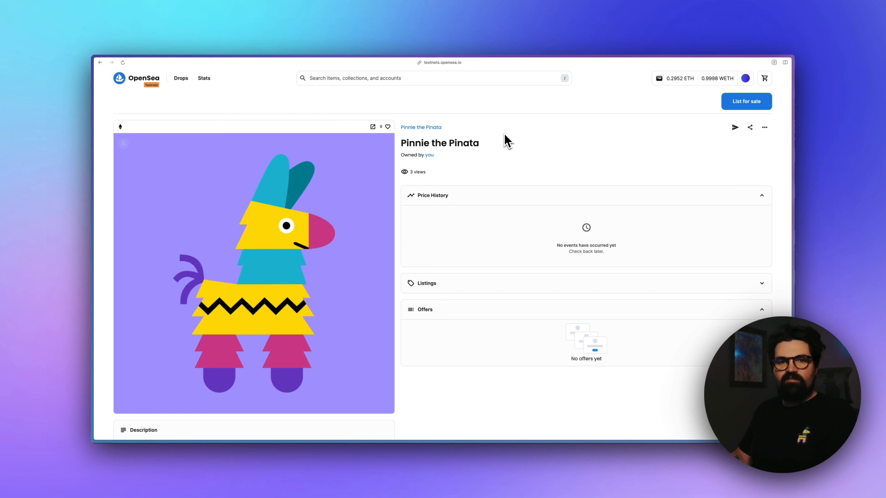
# Refresh Pinnie the Pinata's OpenSea metadata and browse the embedded account's empty collectibles
pyautogui.click(765, 127)
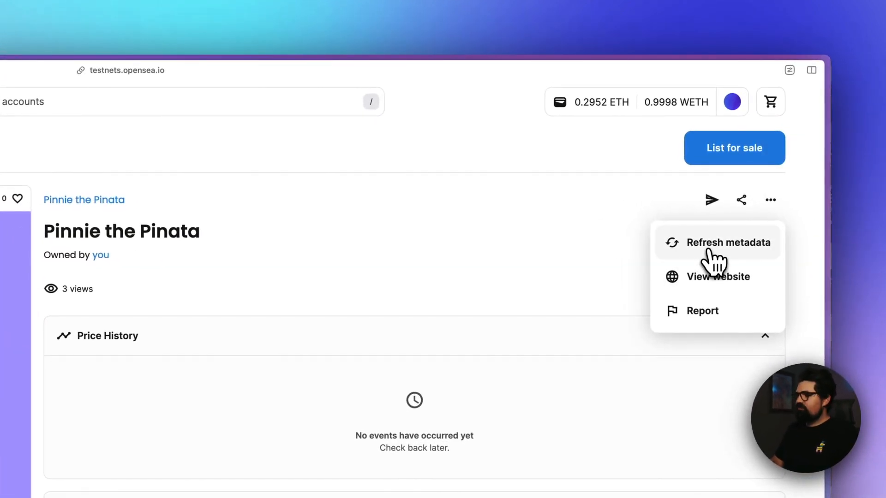
pyautogui.click(492, 230)
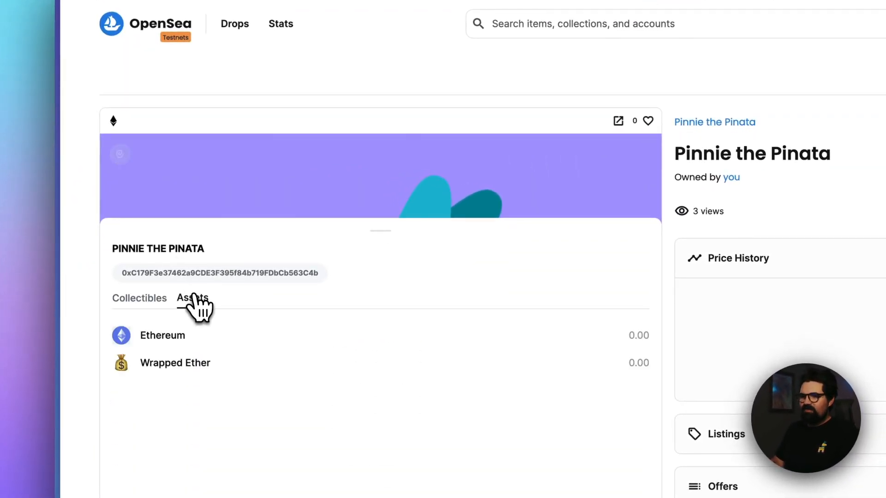
pyautogui.click(139, 298)
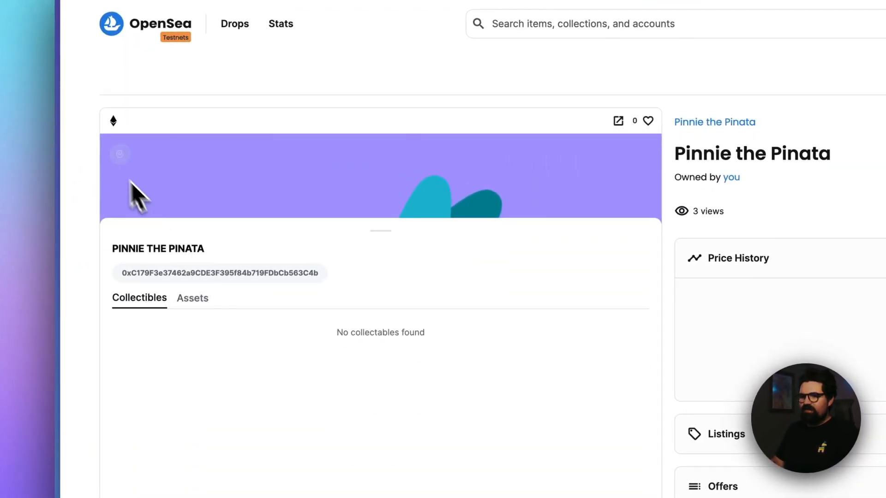
pyautogui.scroll(-3)
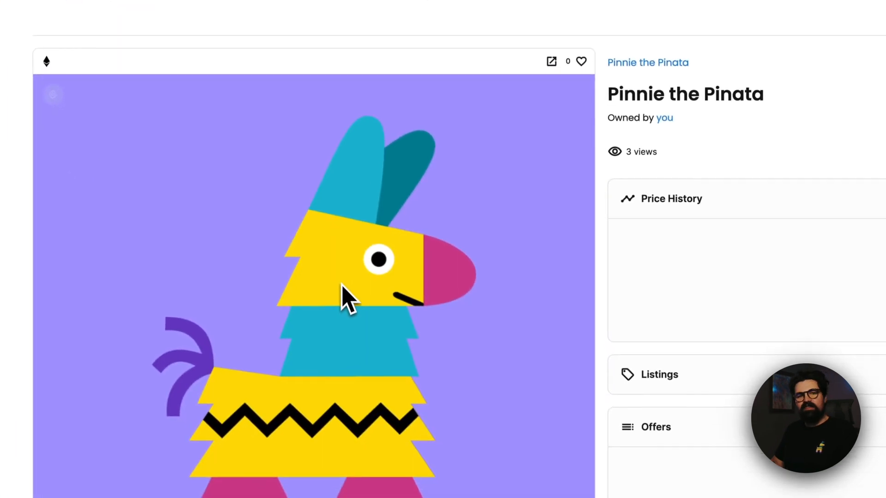